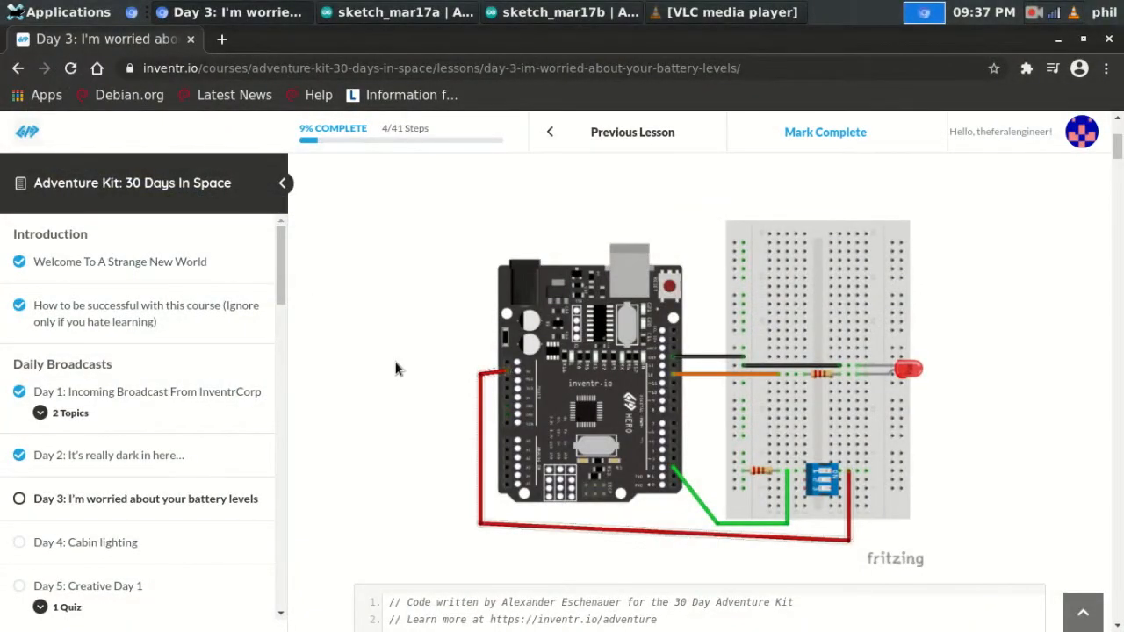
Step: Declare the integer variable switch1 = 2 at the top of the sketch
{"action": "scroll", "scroll_direction": "down", "scroll_amount": 3}
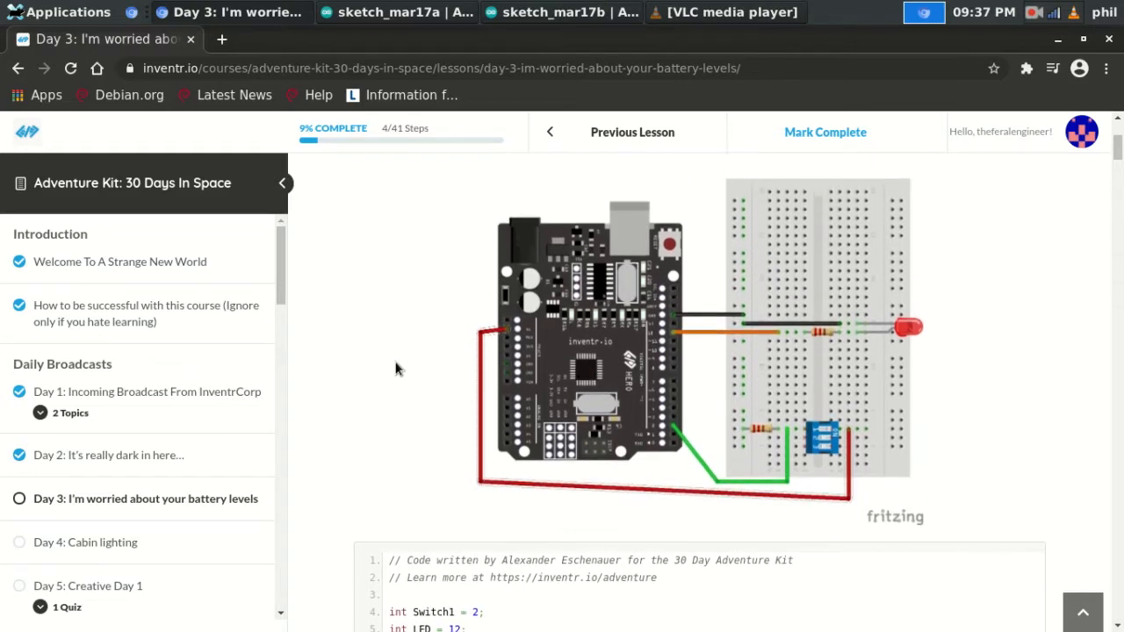
{"action": "mouse_move", "coordinate": [777, 389]}
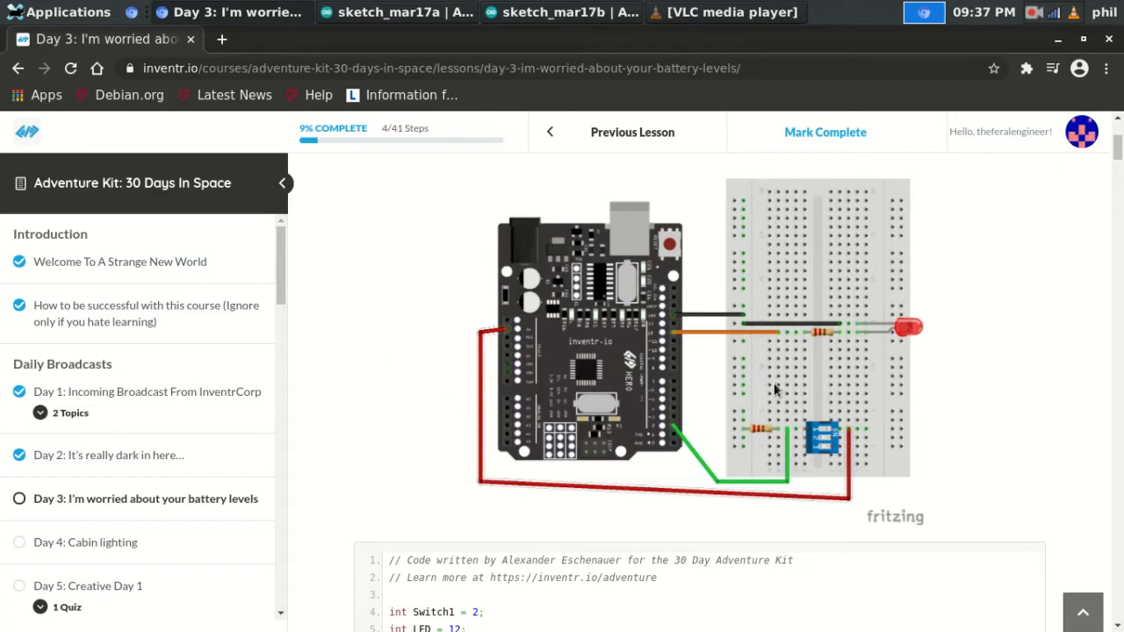
{"action": "mouse_move", "coordinate": [552, 346]}
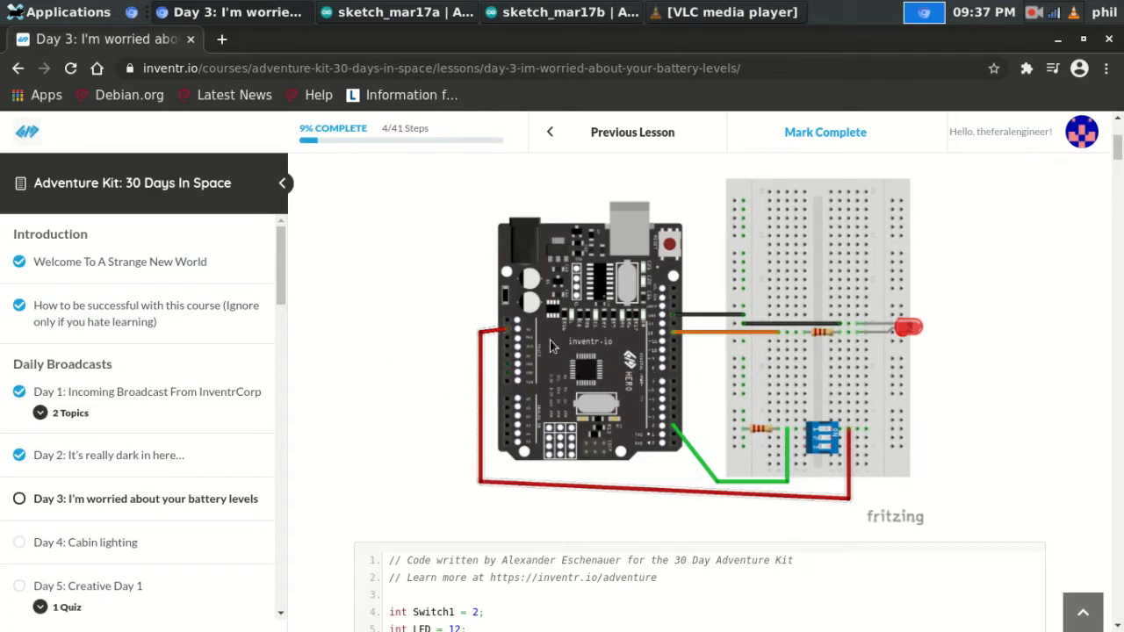
{"action": "mouse_move", "coordinate": [513, 337]}
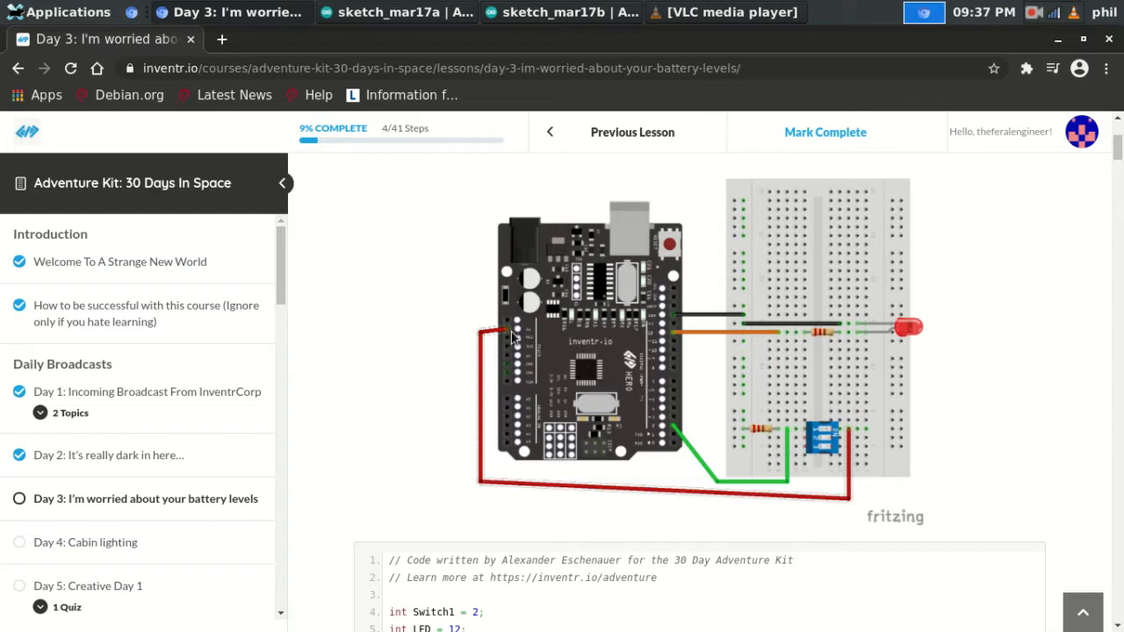
{"action": "mouse_move", "coordinate": [492, 337]}
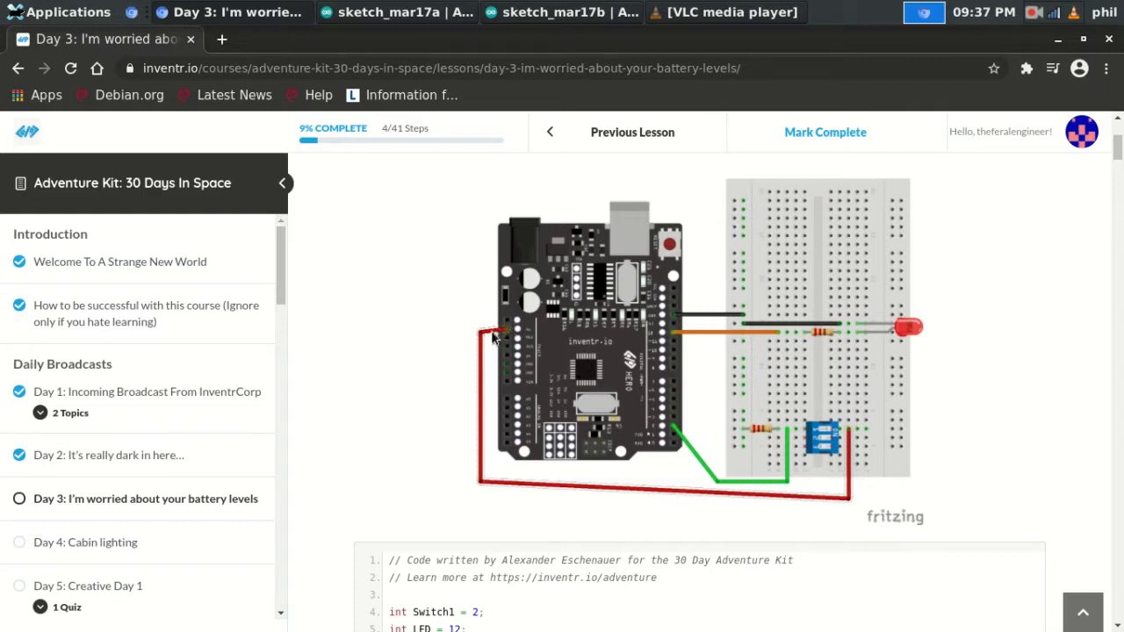
{"action": "mouse_move", "coordinate": [473, 492]}
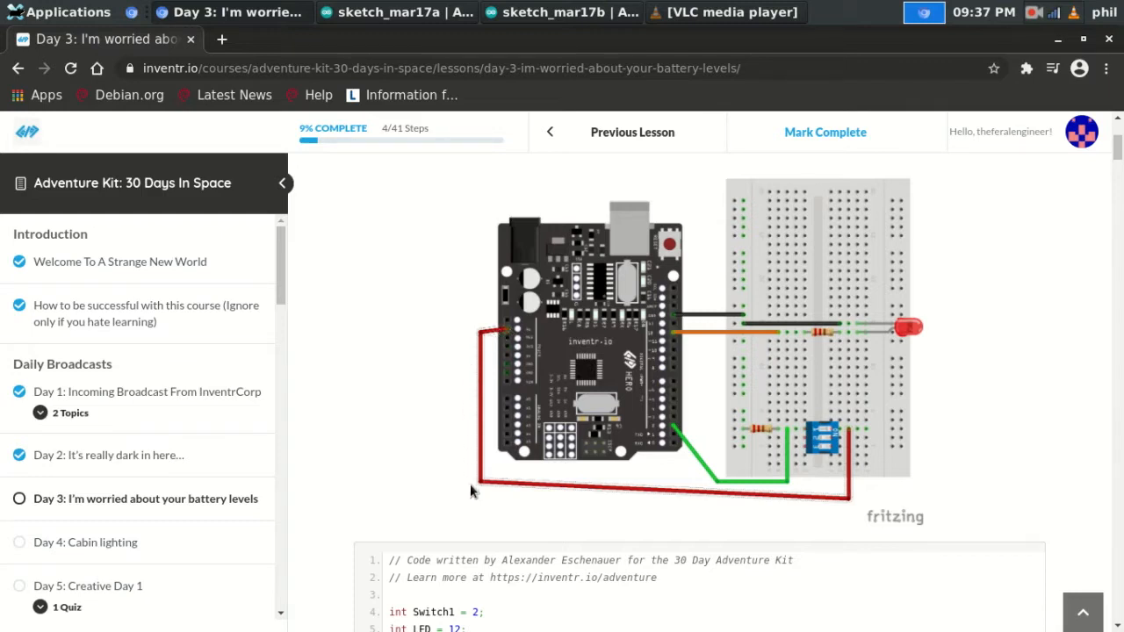
{"action": "mouse_move", "coordinate": [484, 363]}
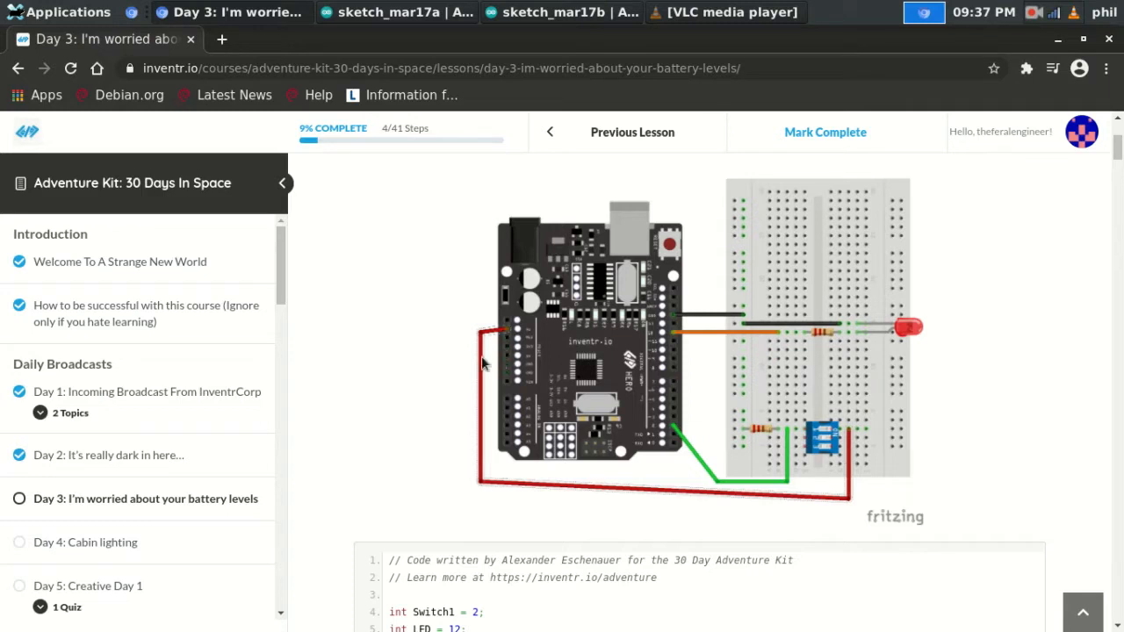
{"action": "mouse_move", "coordinate": [859, 439]}
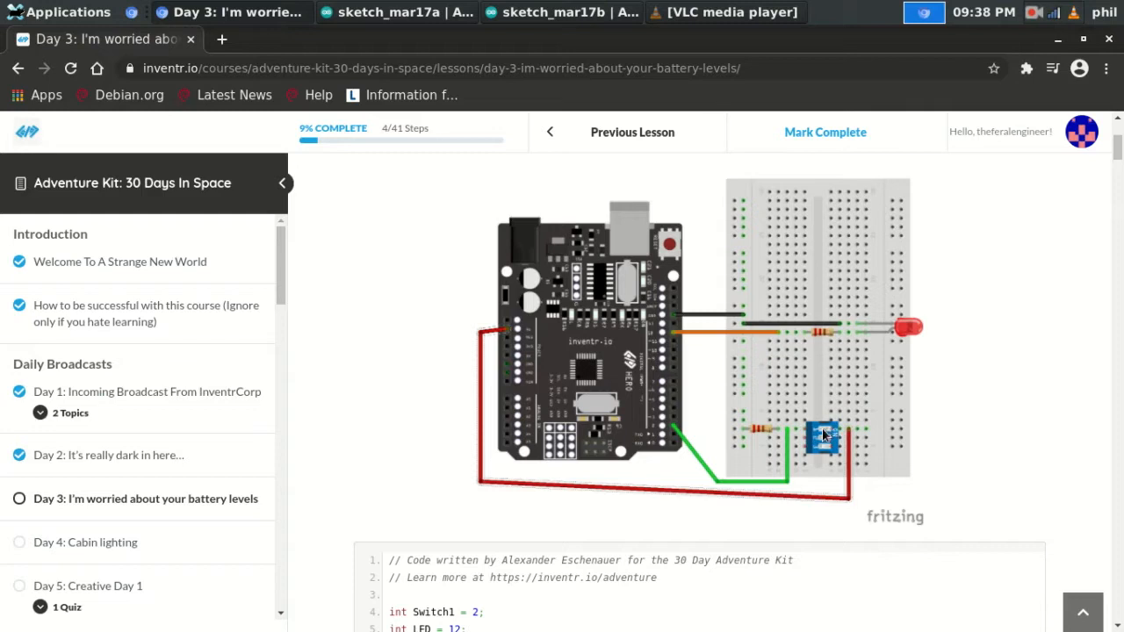
{"action": "mouse_move", "coordinate": [854, 430]}
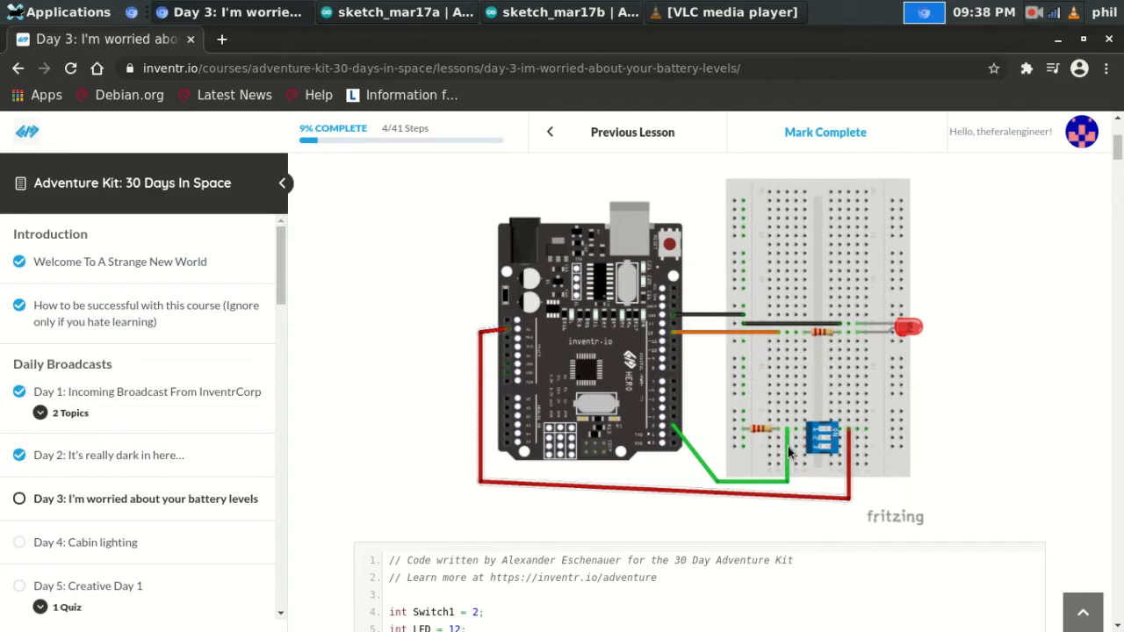
{"action": "mouse_move", "coordinate": [702, 467]}
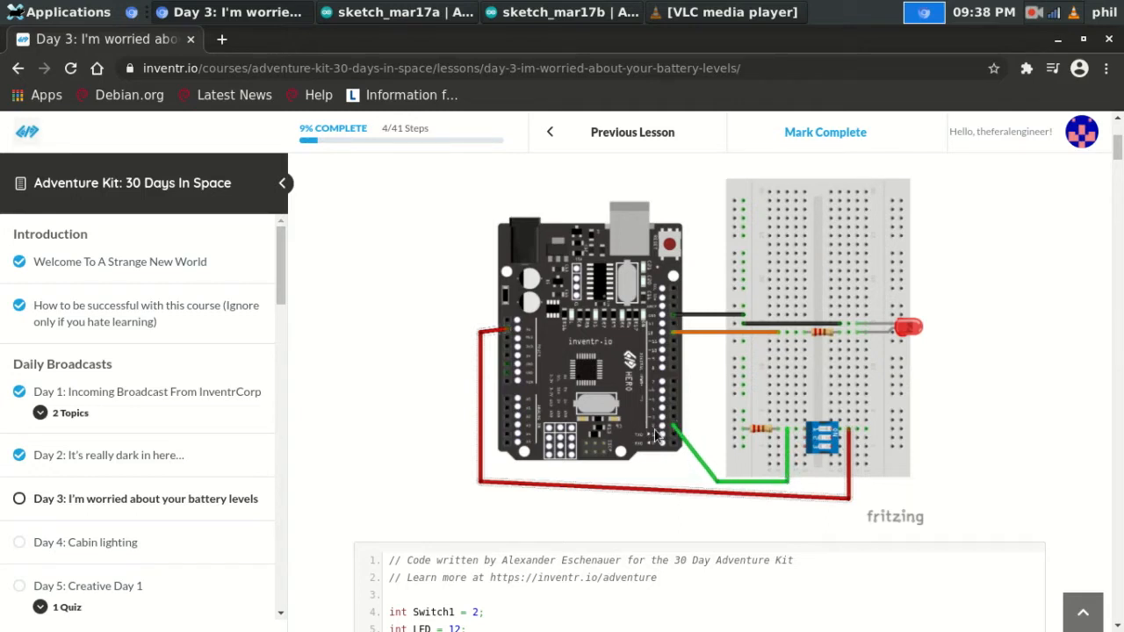
{"action": "mouse_move", "coordinate": [790, 432]}
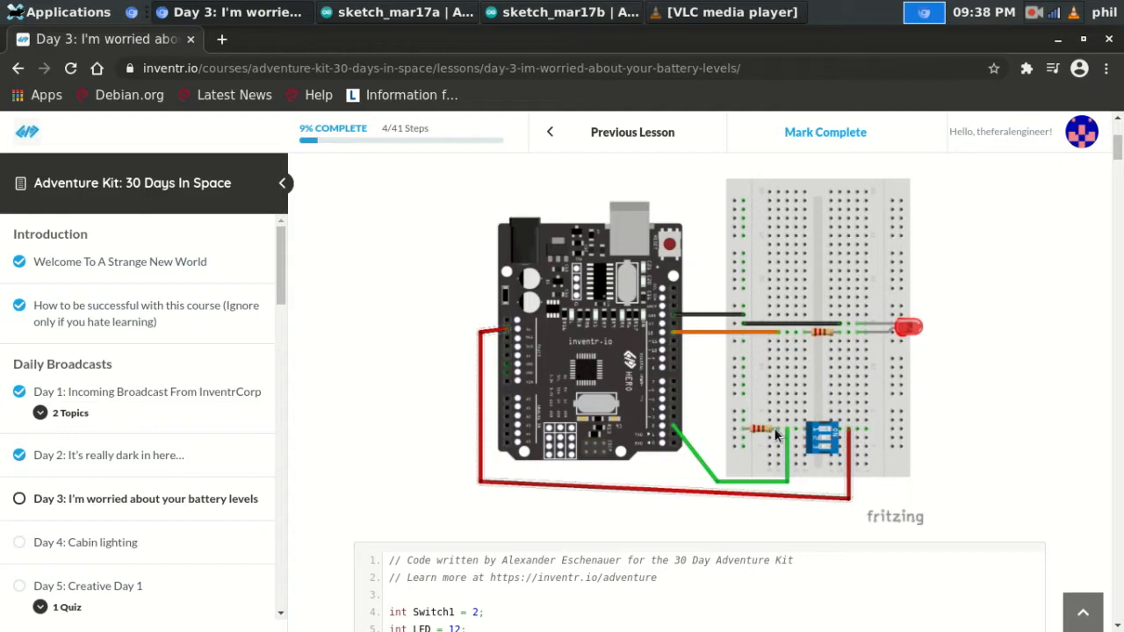
{"action": "mouse_move", "coordinate": [744, 394]}
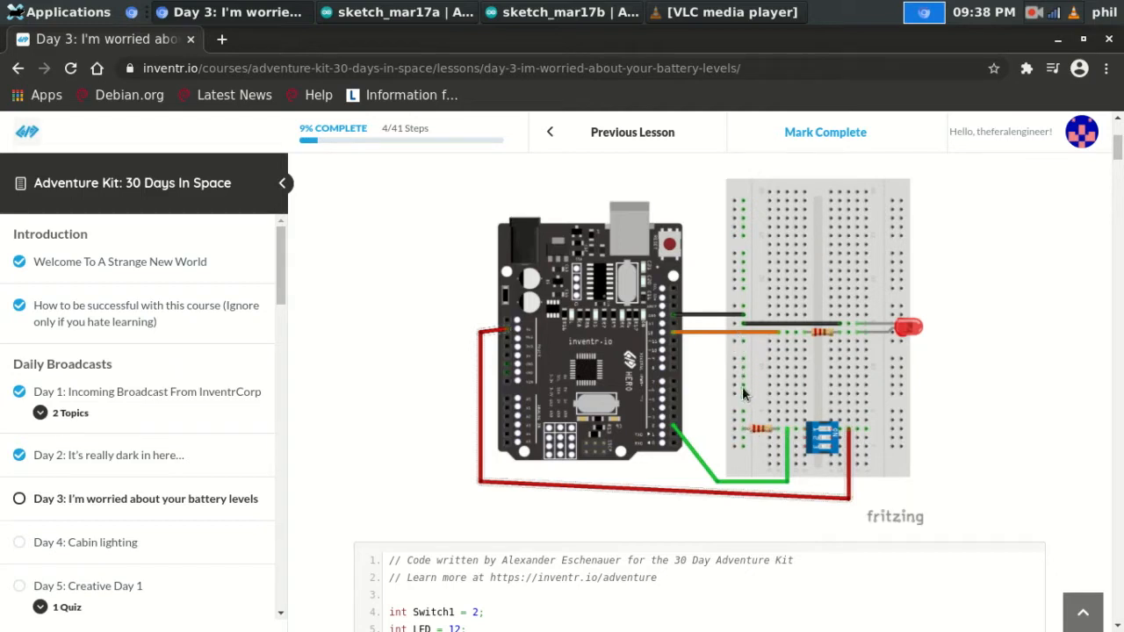
{"action": "mouse_move", "coordinate": [720, 485]}
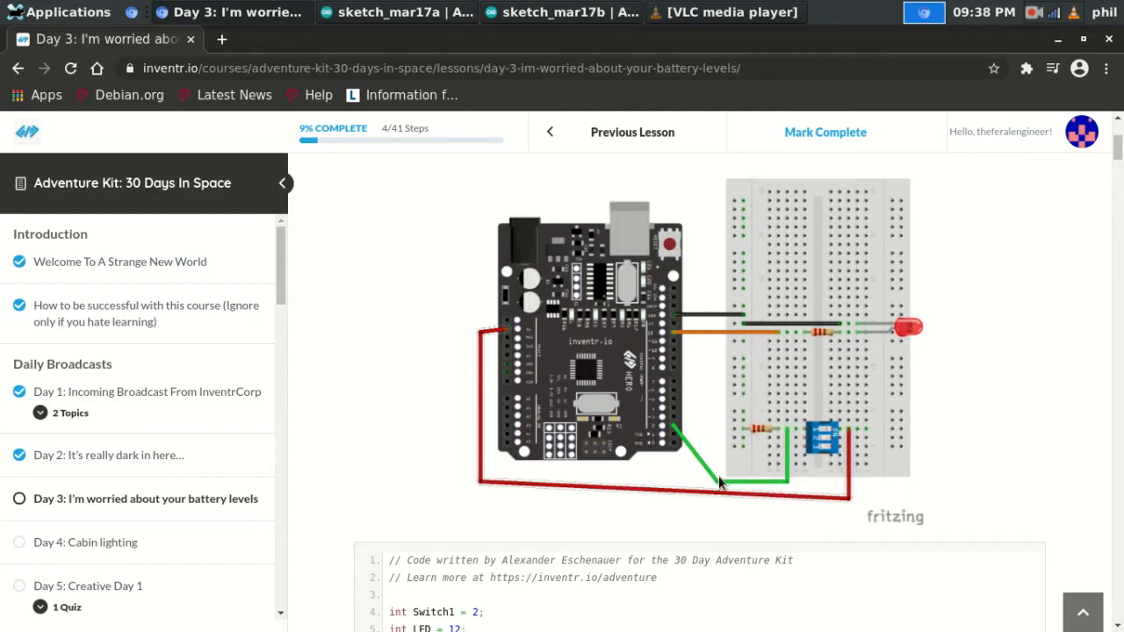
{"action": "mouse_move", "coordinate": [692, 441]}
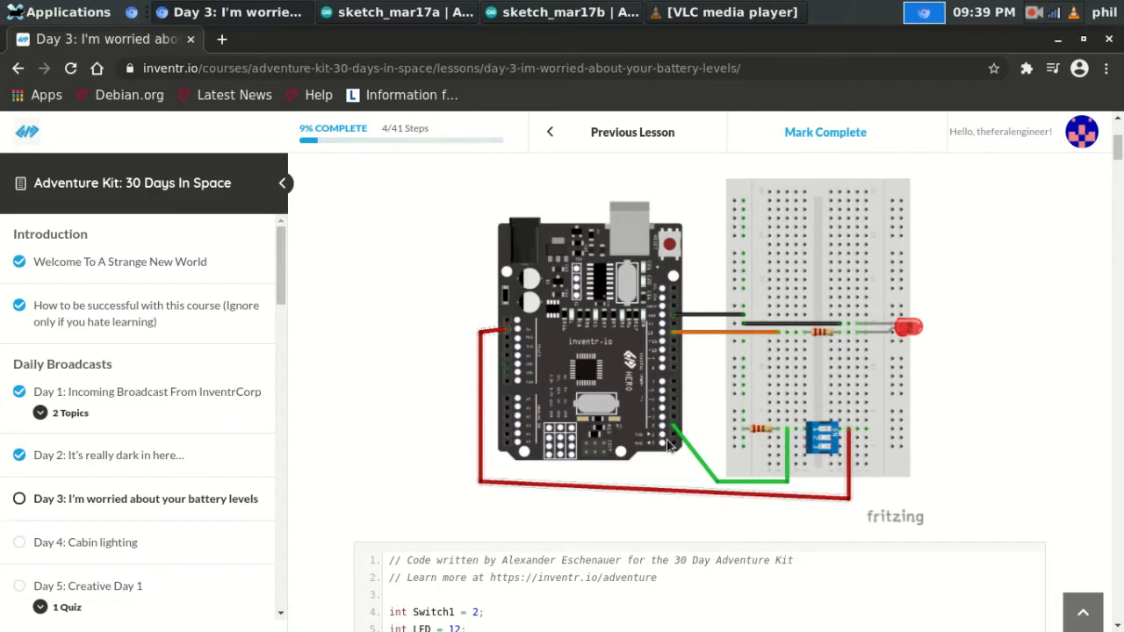
{"action": "mouse_move", "coordinate": [822, 437]}
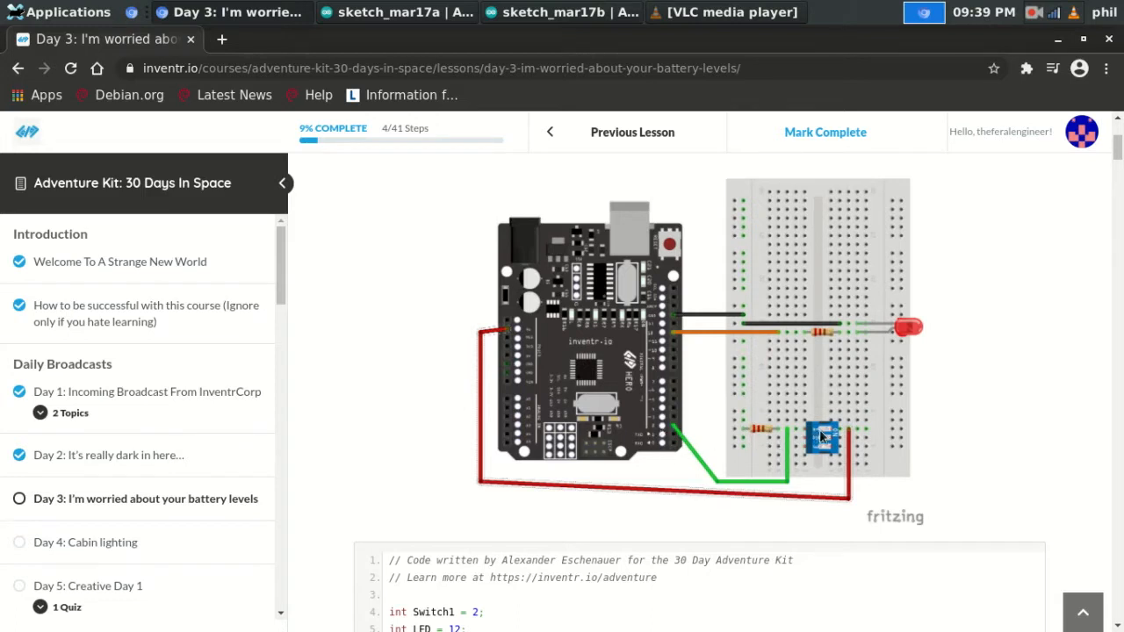
{"action": "mouse_move", "coordinate": [699, 460]}
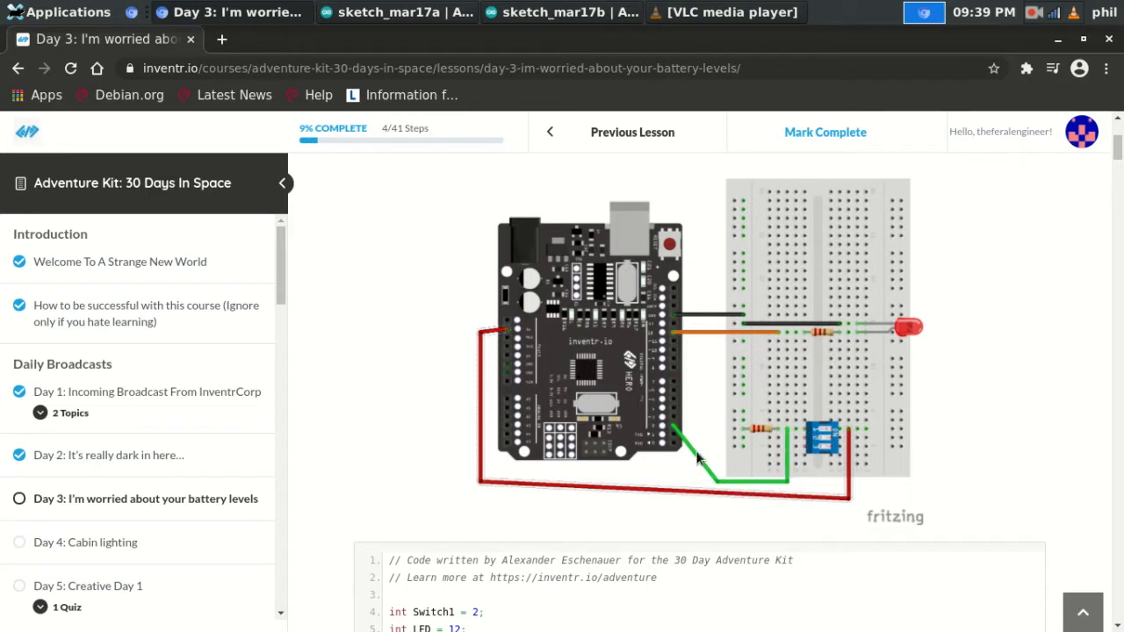
{"action": "mouse_move", "coordinate": [678, 430]}
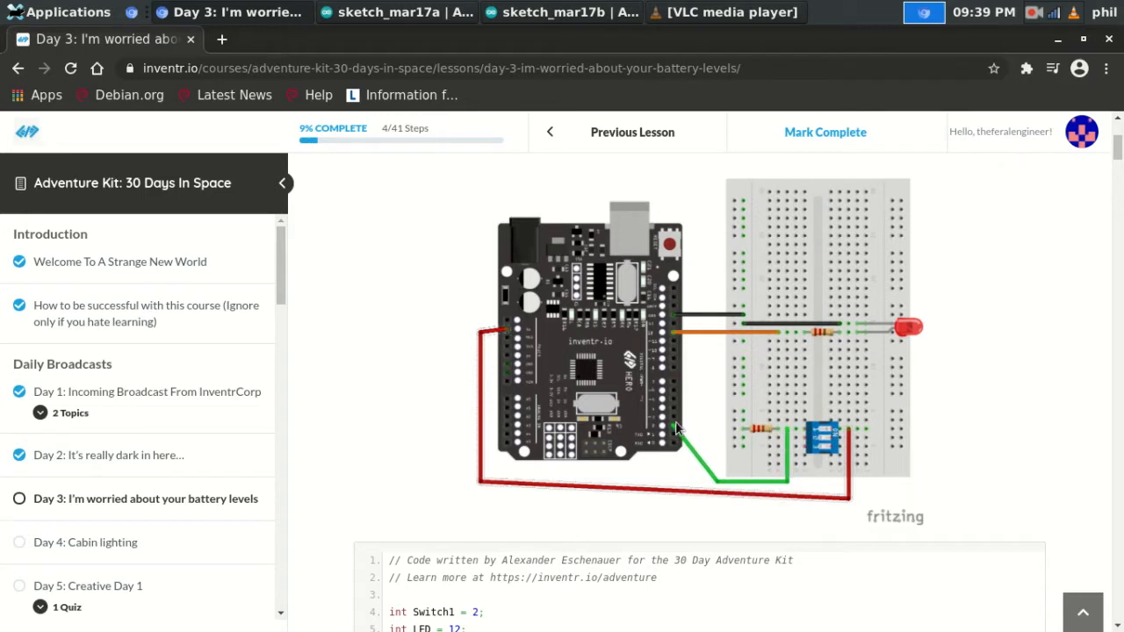
{"action": "mouse_move", "coordinate": [675, 338]}
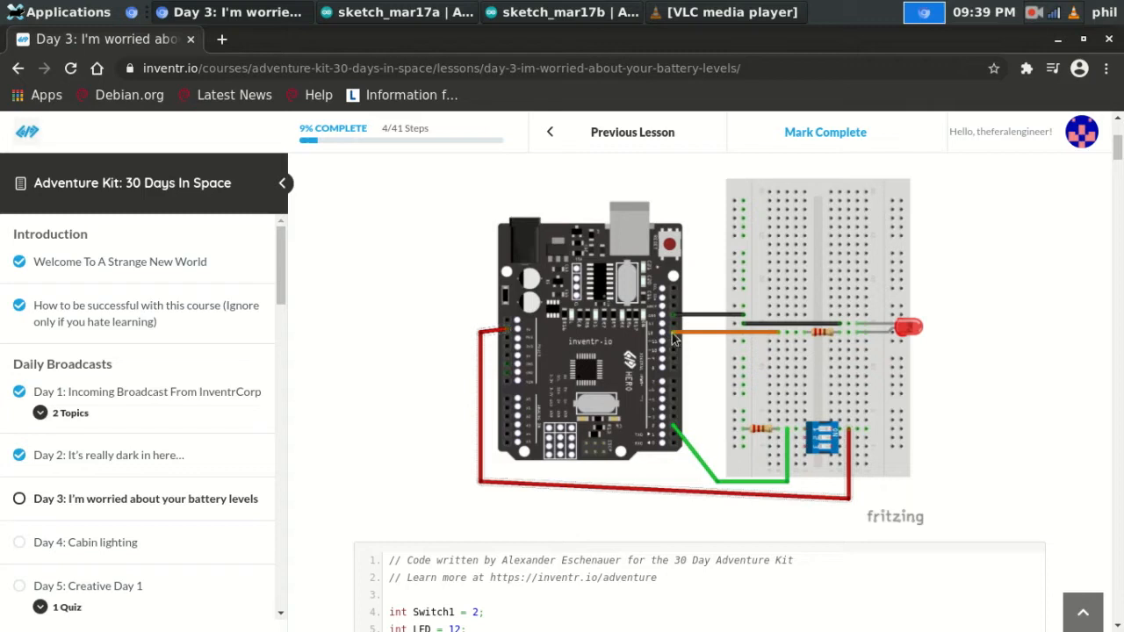
{"action": "mouse_move", "coordinate": [836, 338]}
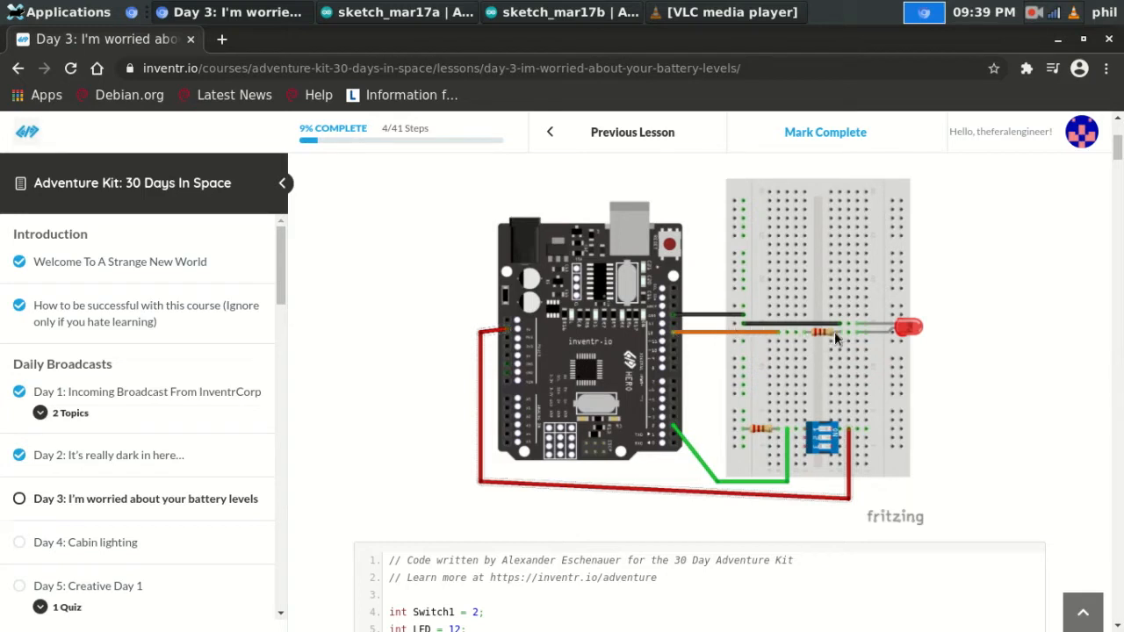
{"action": "mouse_move", "coordinate": [878, 335]}
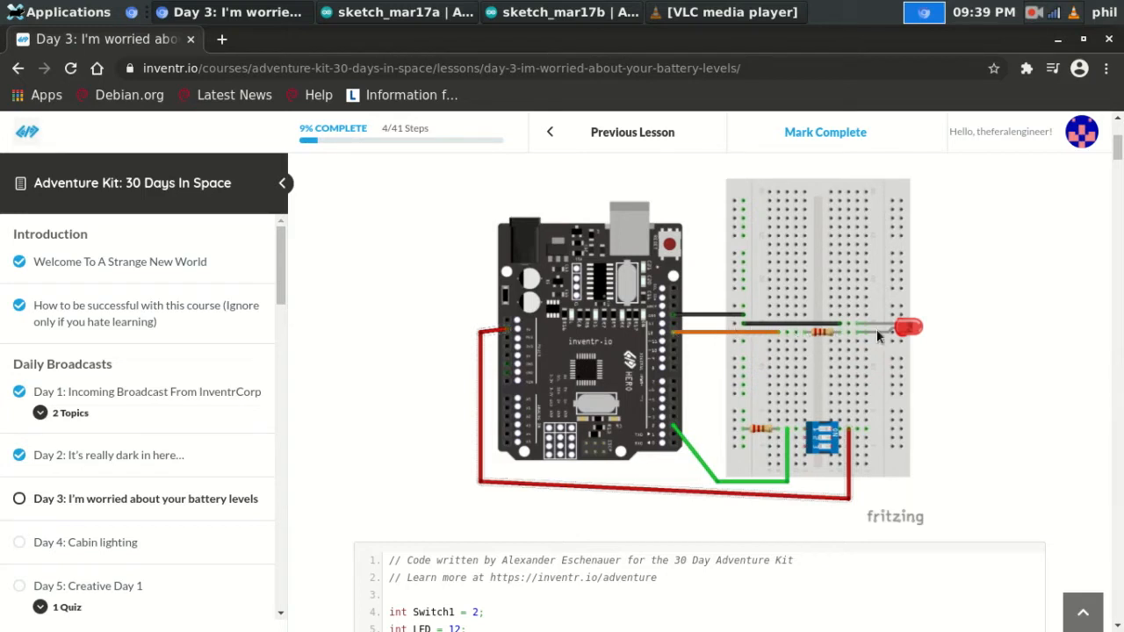
{"action": "mouse_move", "coordinate": [773, 323]}
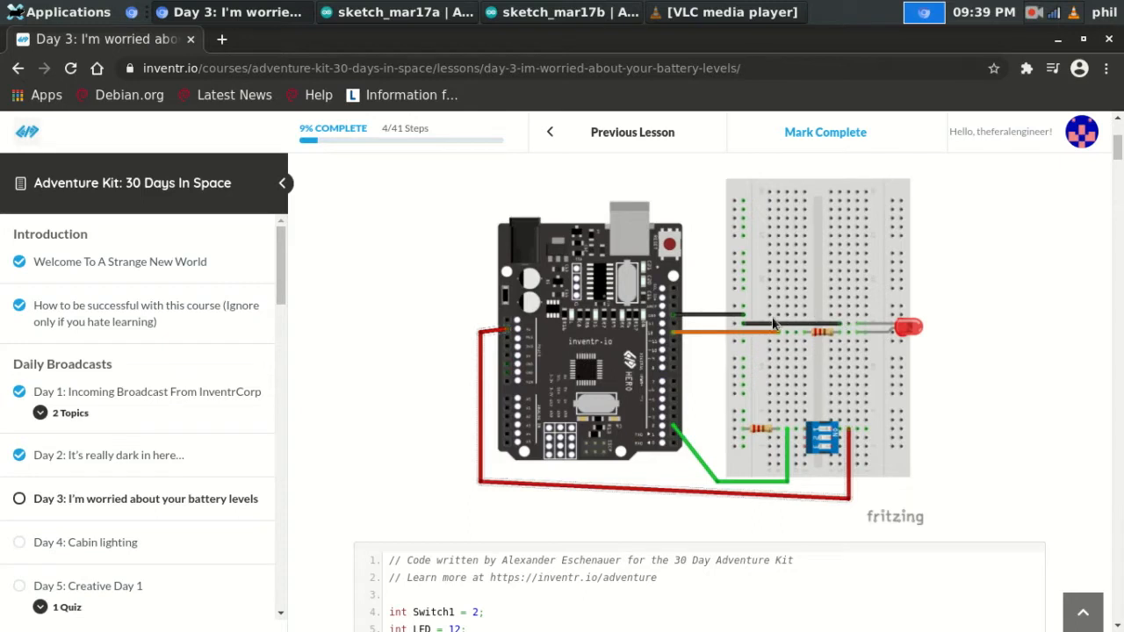
{"action": "mouse_move", "coordinate": [695, 312]}
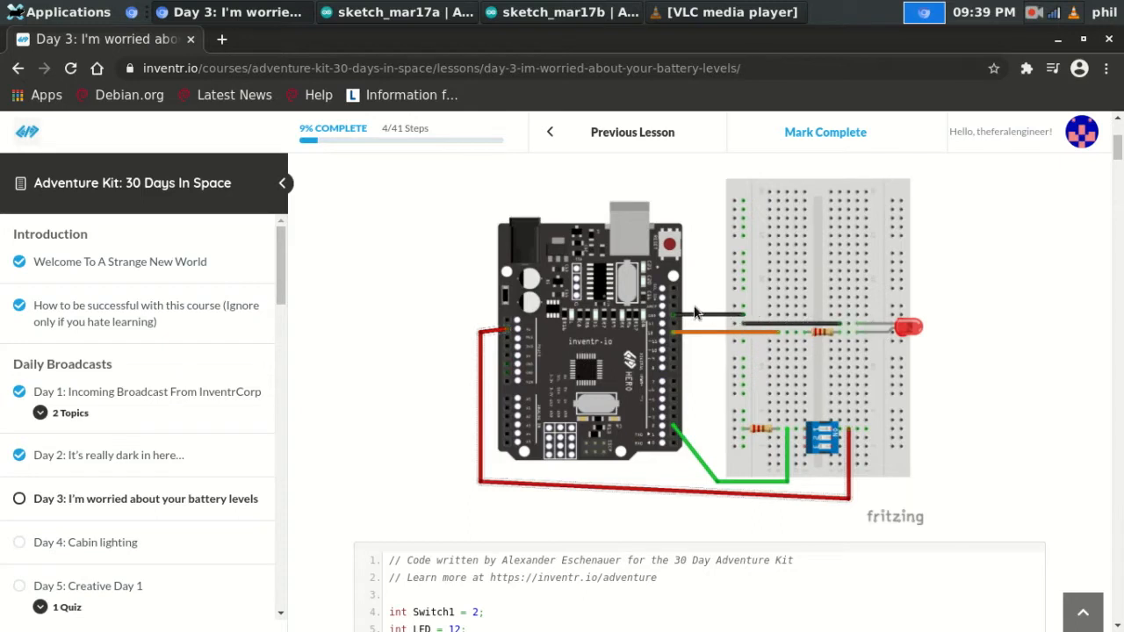
{"action": "mouse_move", "coordinate": [680, 316]}
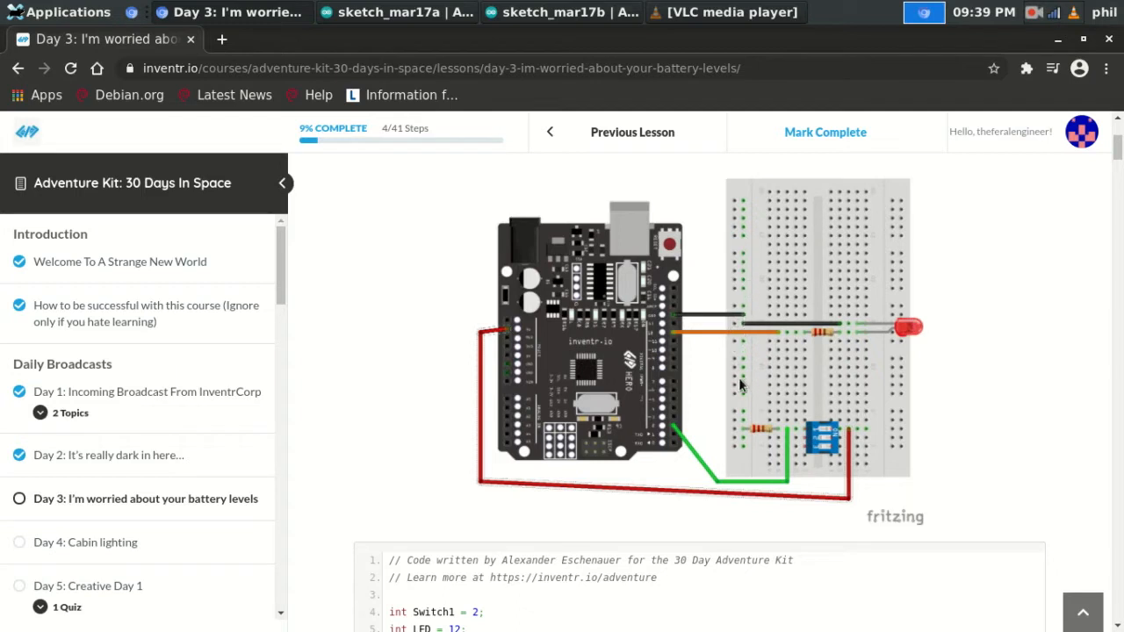
{"action": "mouse_move", "coordinate": [745, 330]}
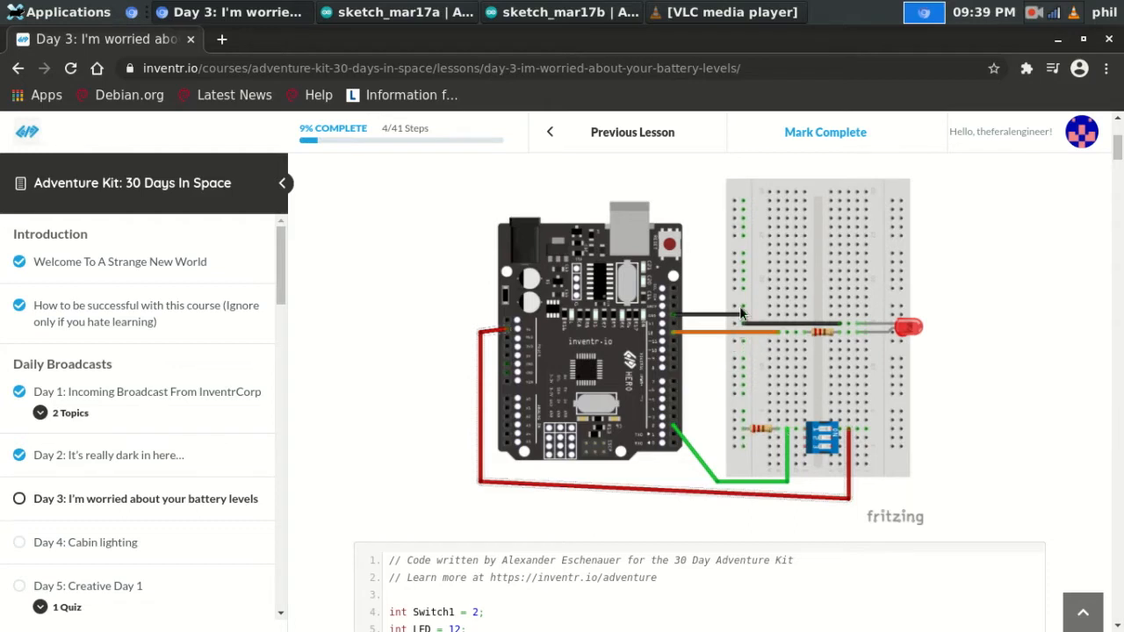
{"action": "mouse_move", "coordinate": [678, 323]}
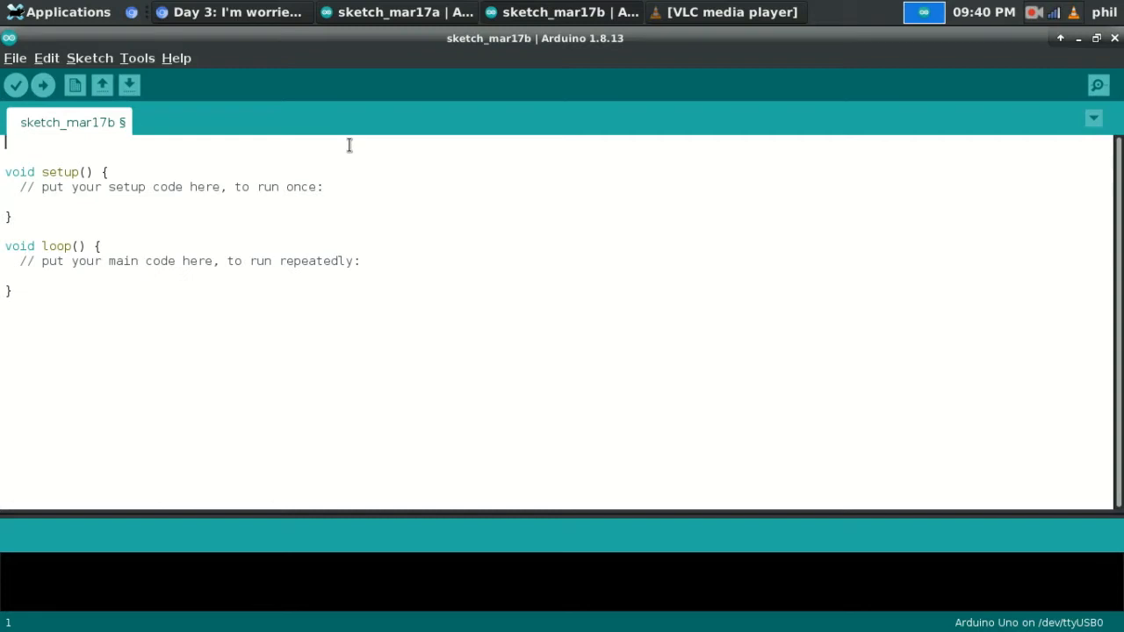
{"action": "type", "text": "int"}
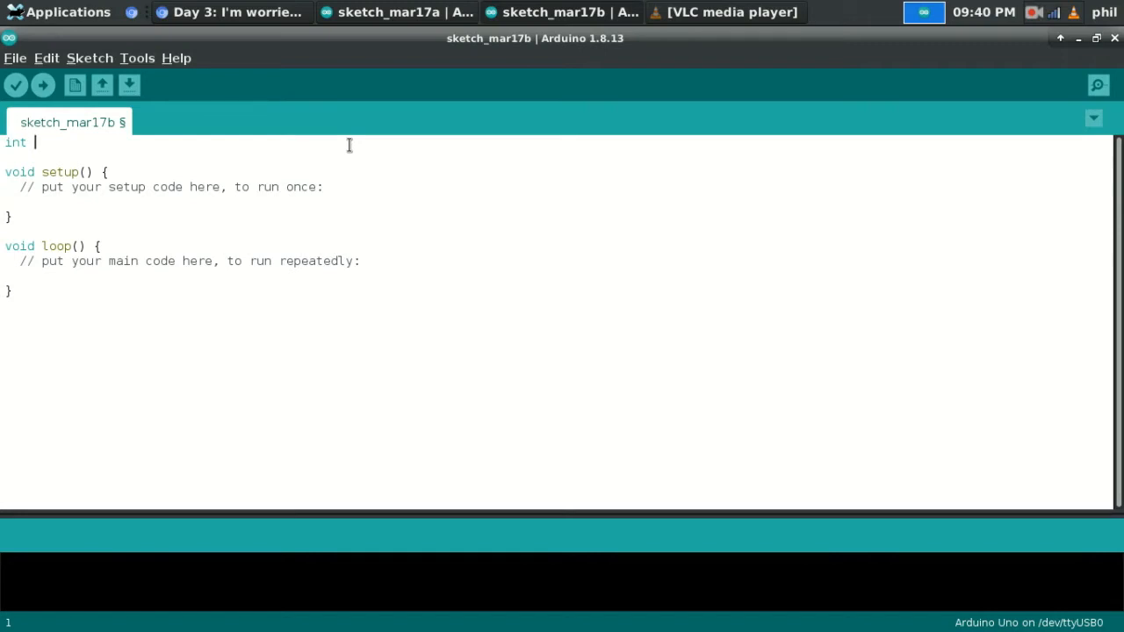
{"action": "type", "text": "switc"}
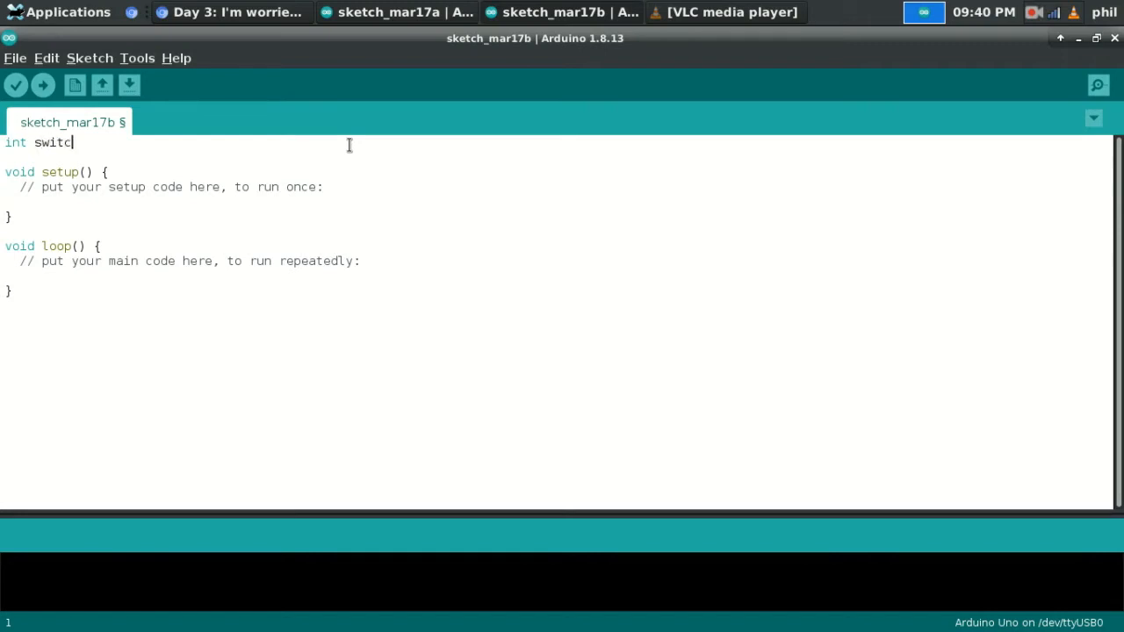
{"action": "type", "text": "h1"}
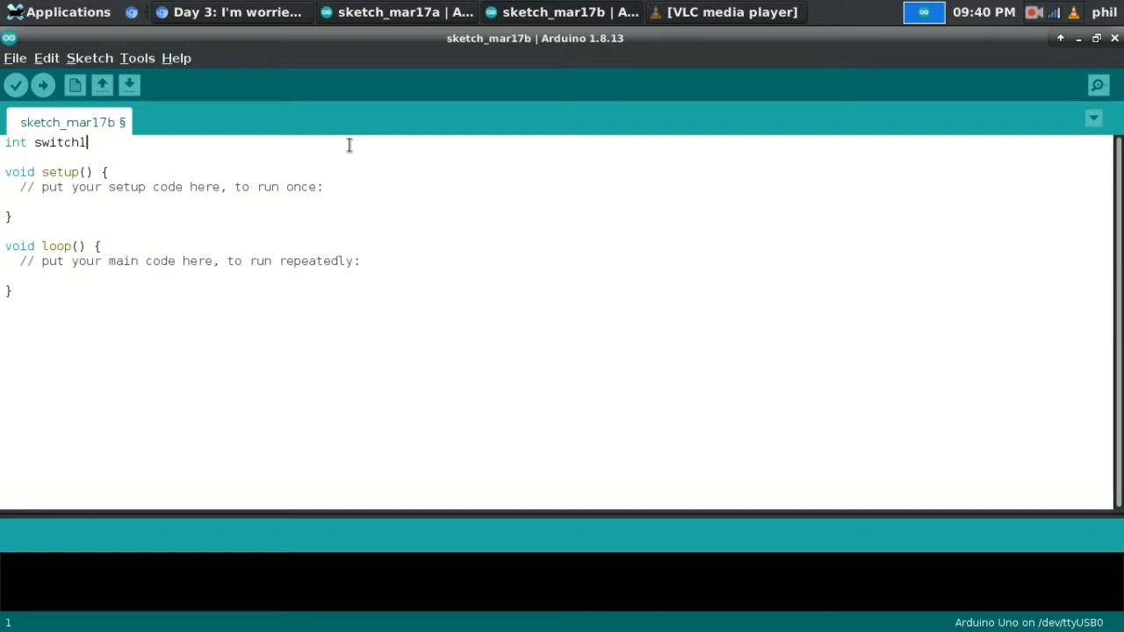
{"action": "type", "text": "="}
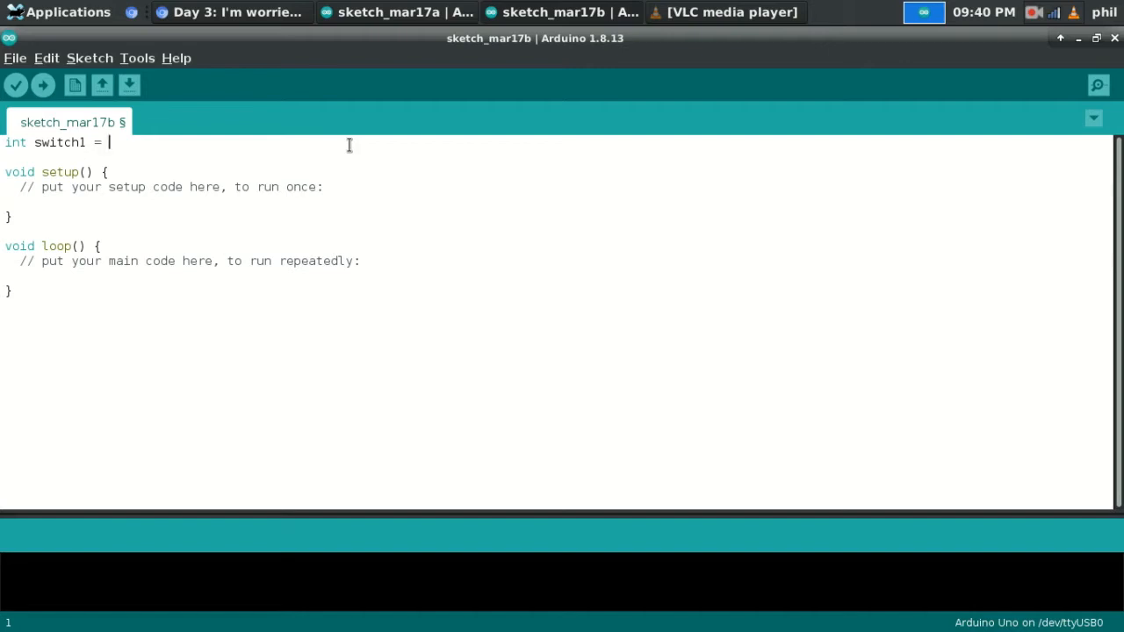
{"action": "type", "text": "2"}
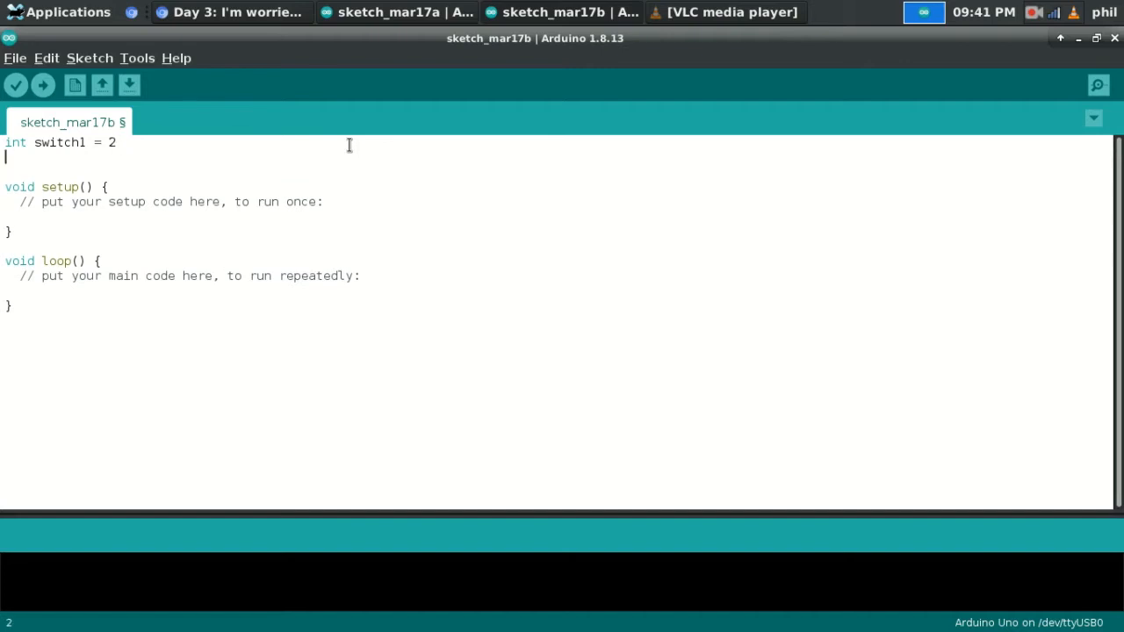
Step: Start a second declaration line int redLED = 8; below switch1
{"action": "type", "text": "int"}
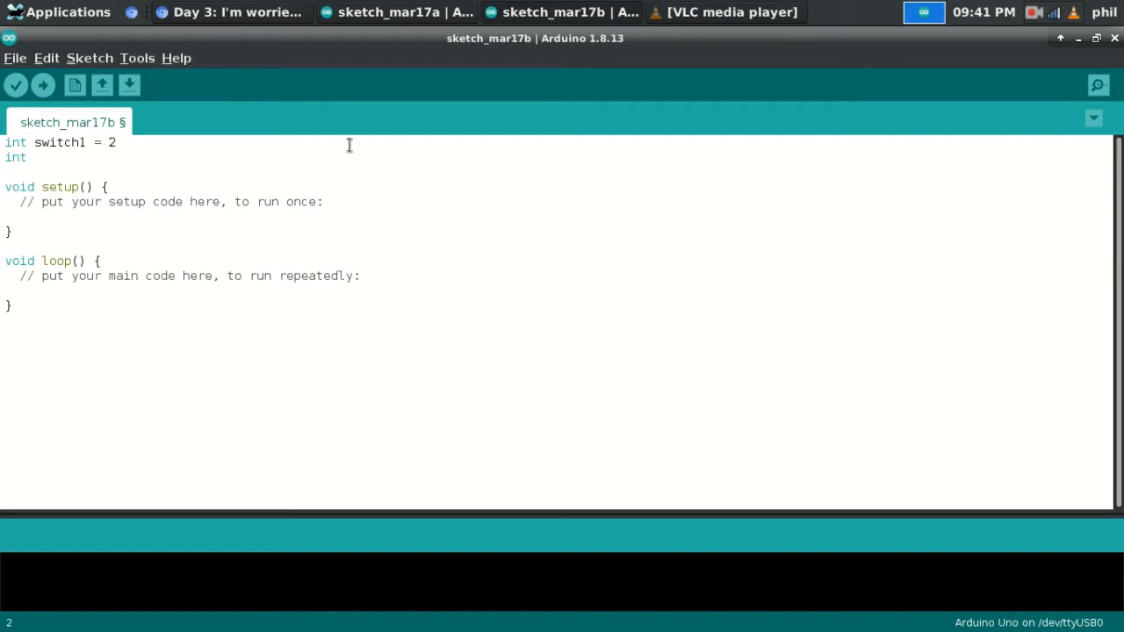
{"action": "type", "text": "redMED -"}
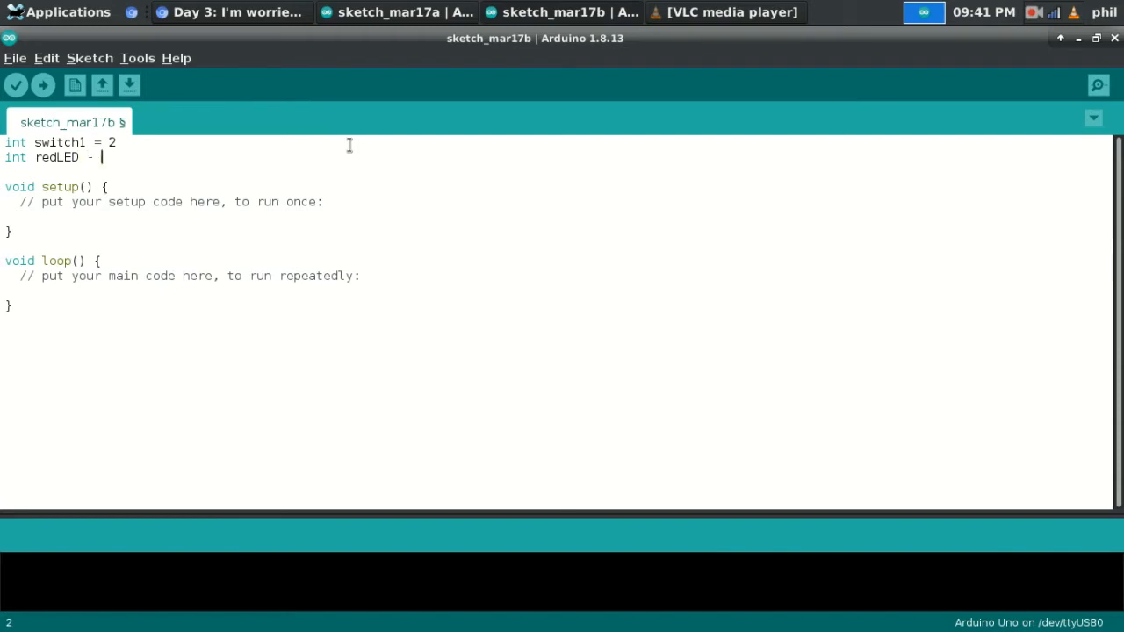
{"action": "type", "text": "="}
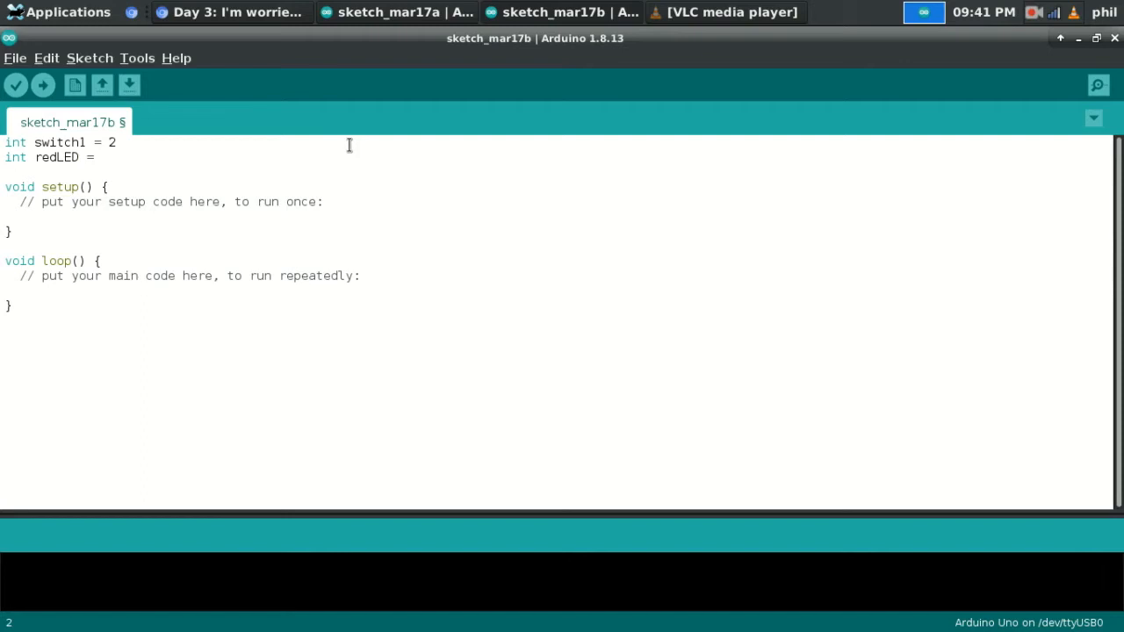
{"action": "type", "text": "8"}
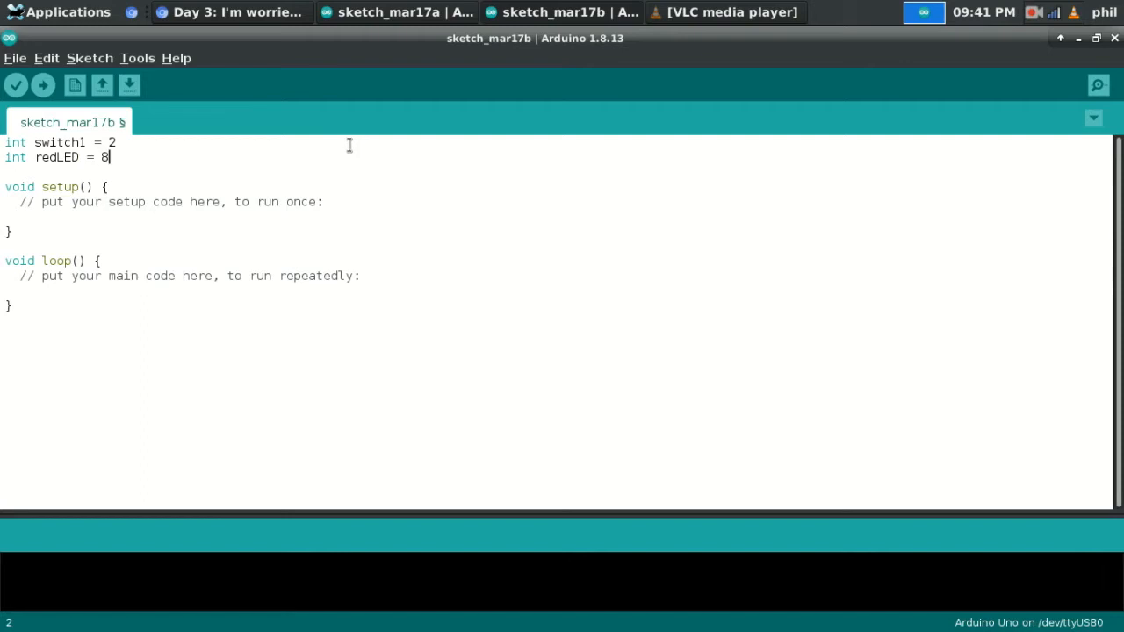
{"action": "type", "text": ";"}
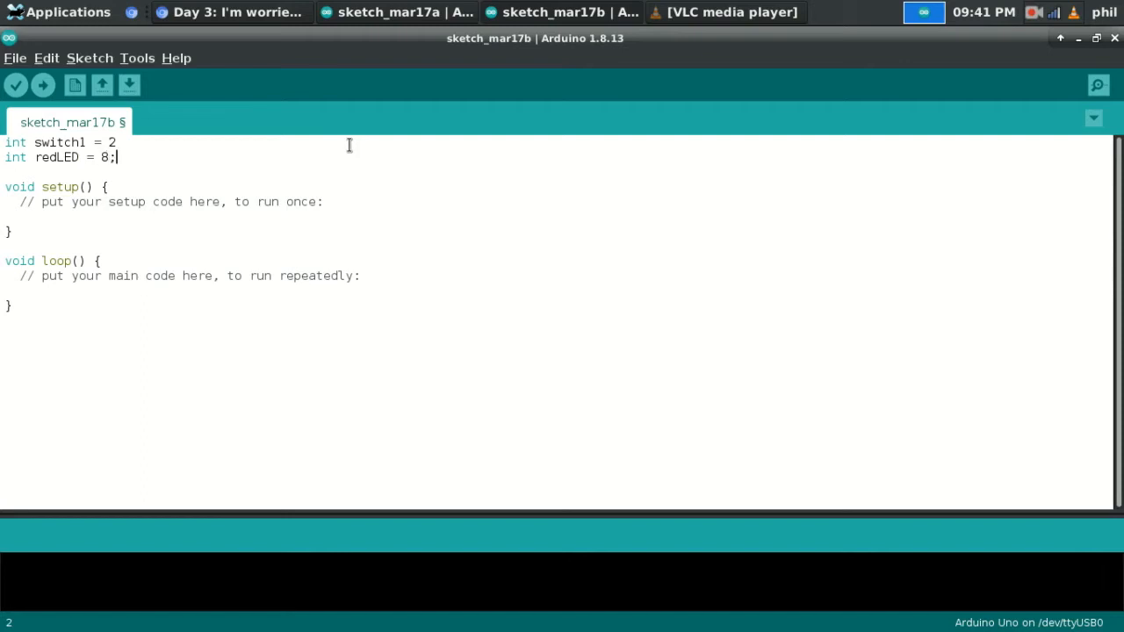
{"action": "type", "text": ";"}
{"action": "left_click", "coordinate": [557, 143]}
{"action": "type", "text": ","}
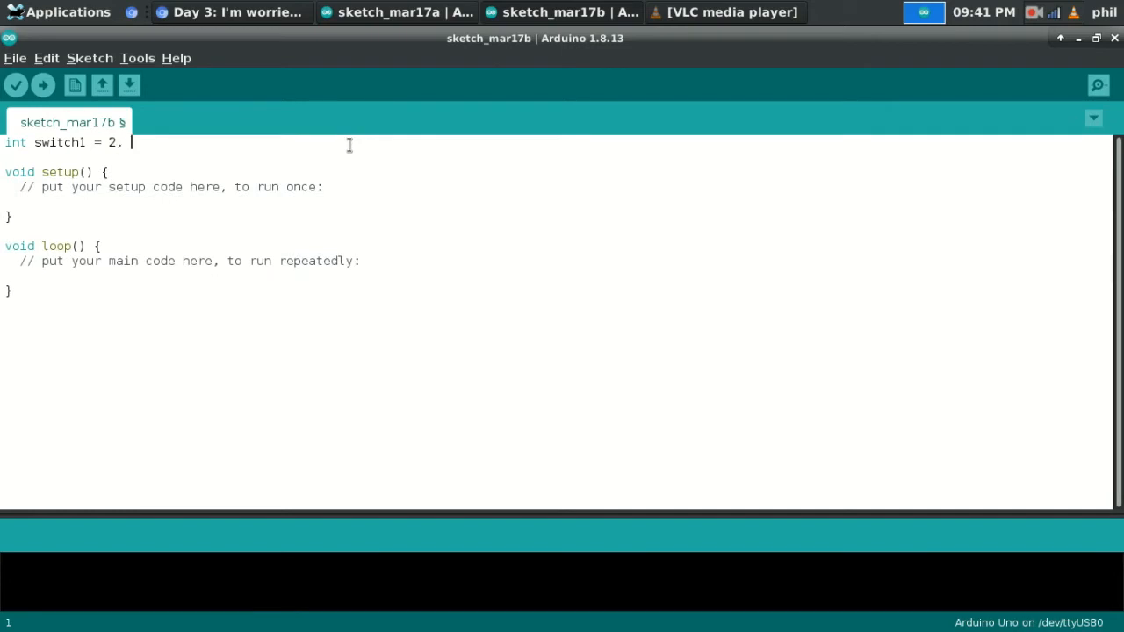
Step: Merge both into one line: int switch1 = 2, redLED = 8;
{"action": "type", "text": "redLED ="}
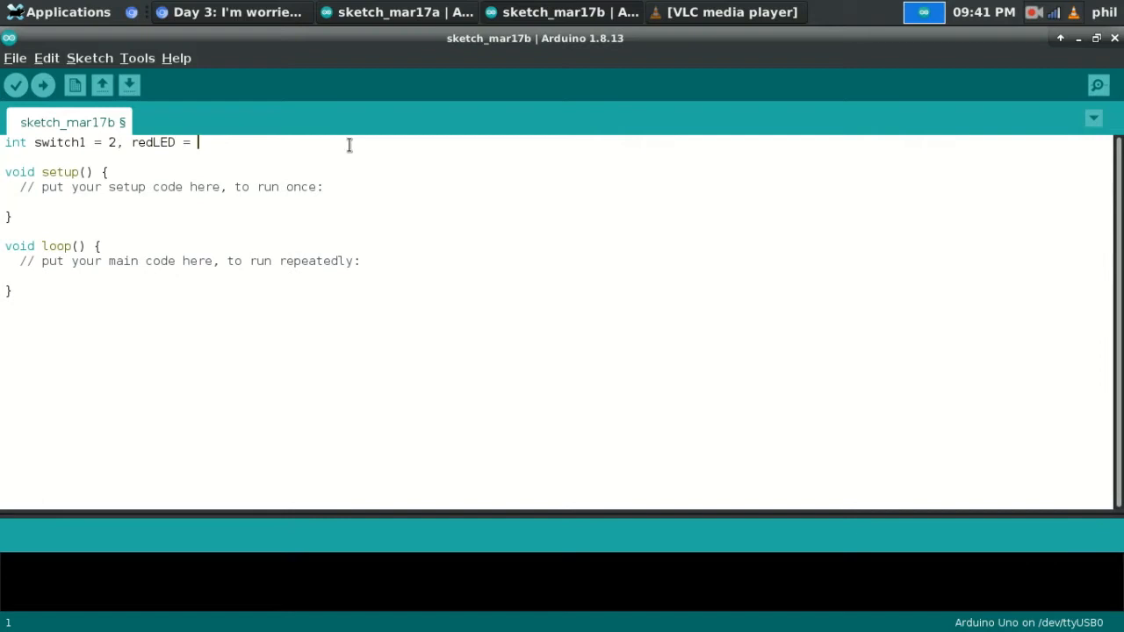
{"action": "type", "text": "8"}
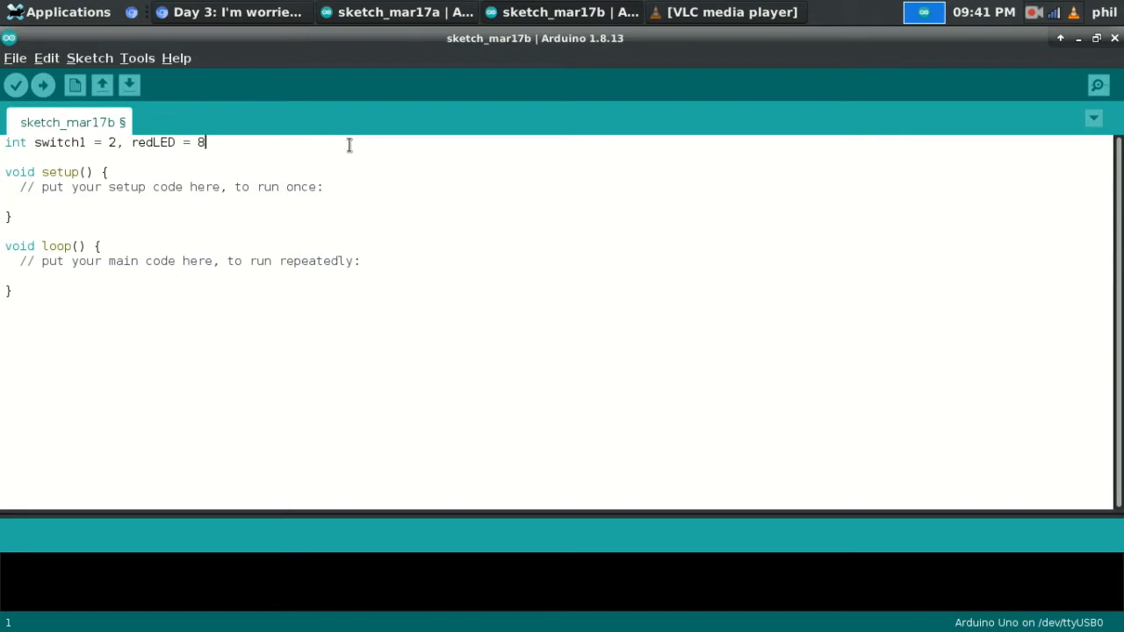
{"action": "type", "text": ";"}
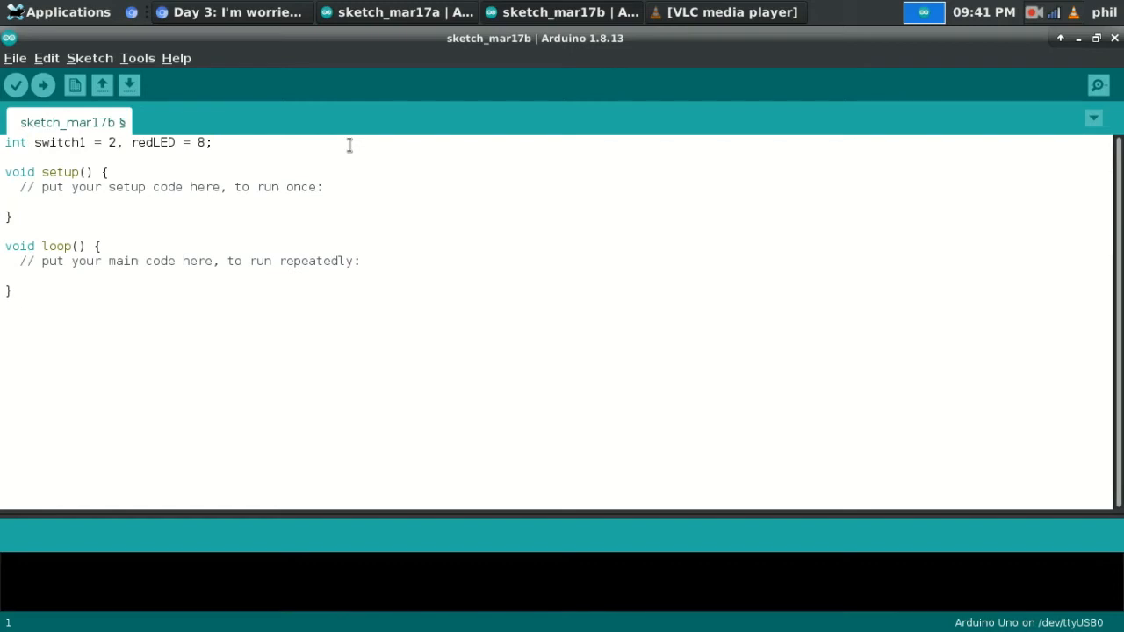
Step: In setup, set switch1 as an INPUT with pinMode(switch1, INPUT);
{"action": "left_click", "coordinate": [327, 187]}
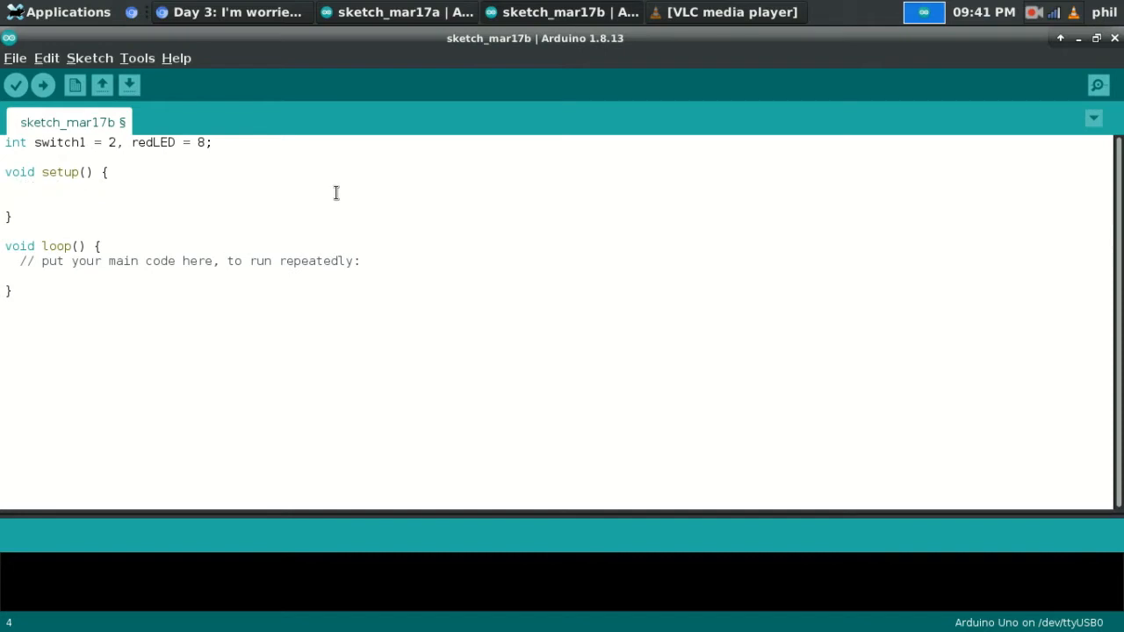
{"action": "type", "text": "pin"}
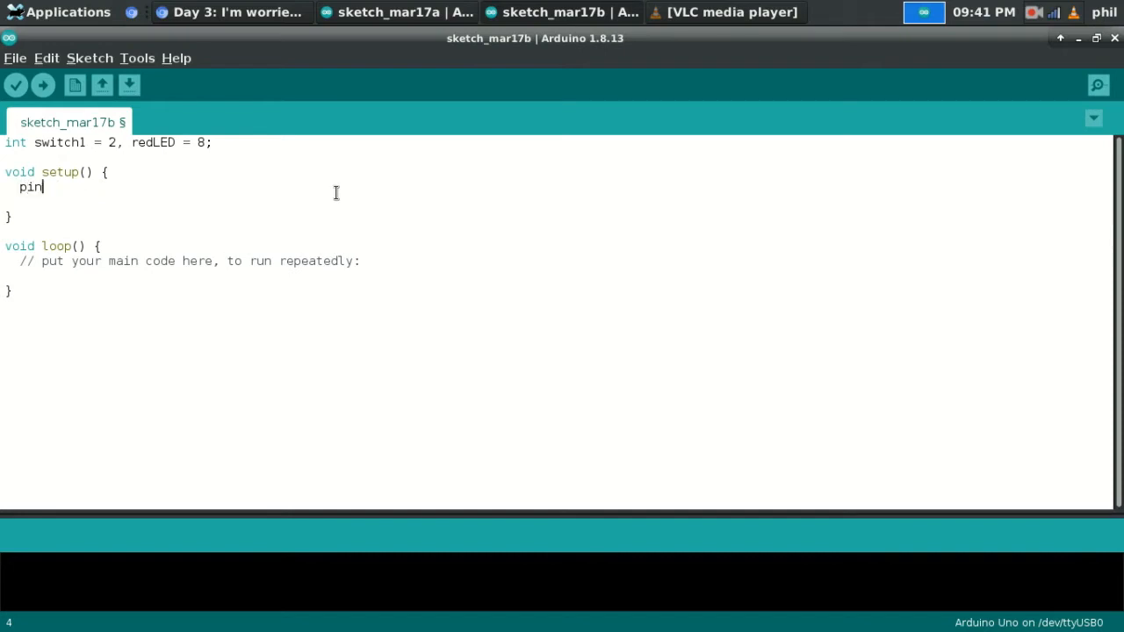
{"action": "type", "text": "Mode("}
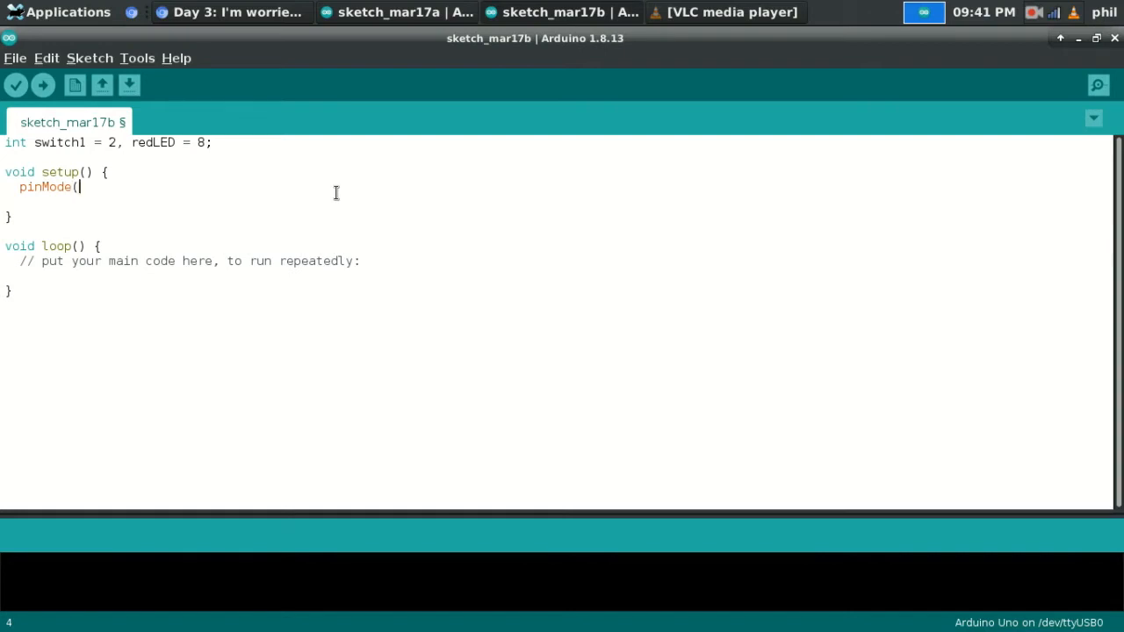
{"action": "type", "text": "sw"}
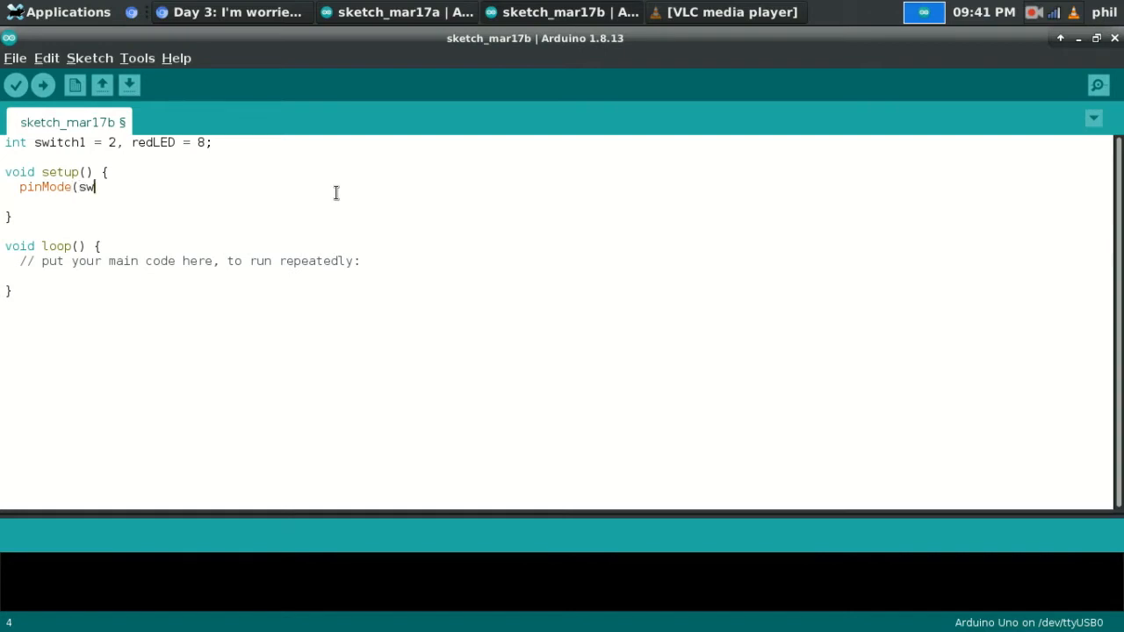
{"action": "type", "text": "itch1, INPUT"}
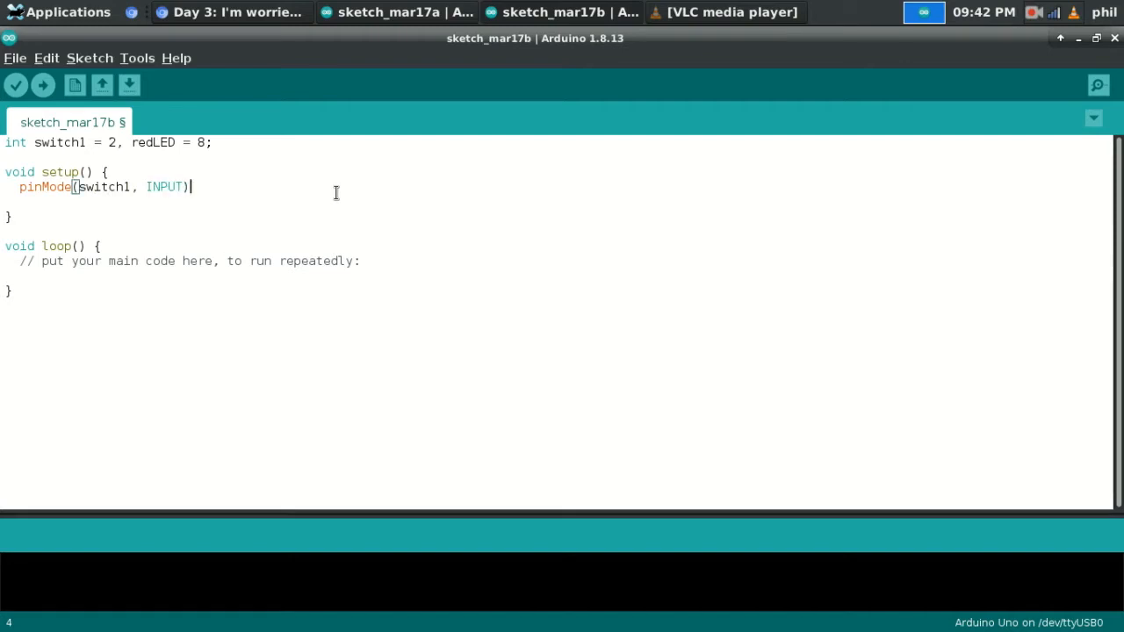
{"action": "type", "text": ";"}
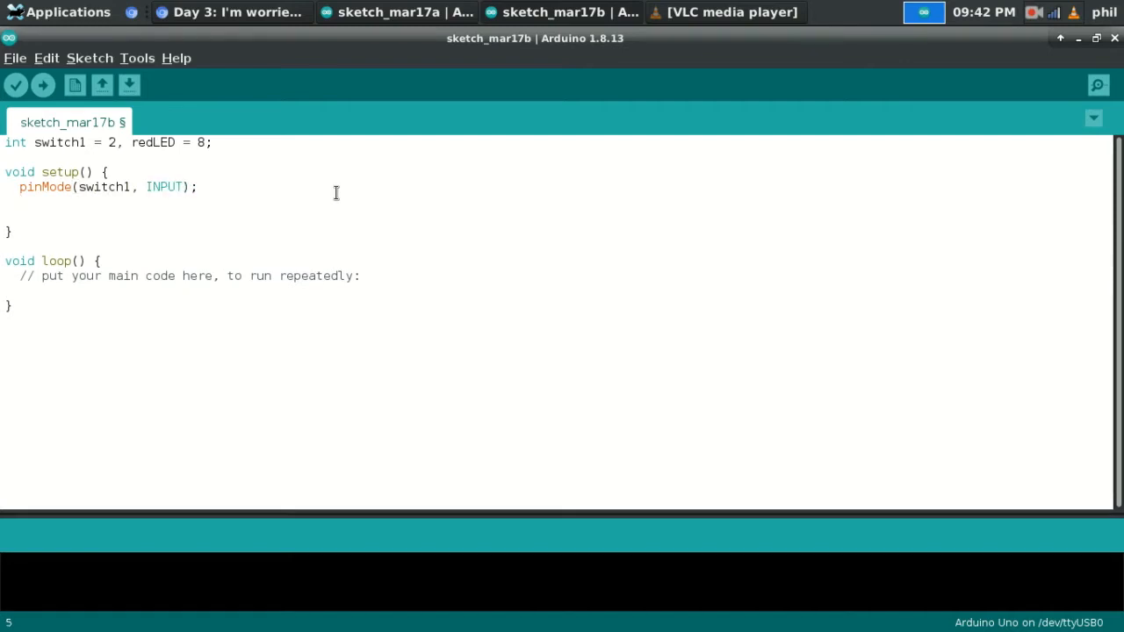
Step: Add pinMode(redLED, OUTPUT); in setup and clear the loop placeholder comment
{"action": "type", "text": "pinMode"}
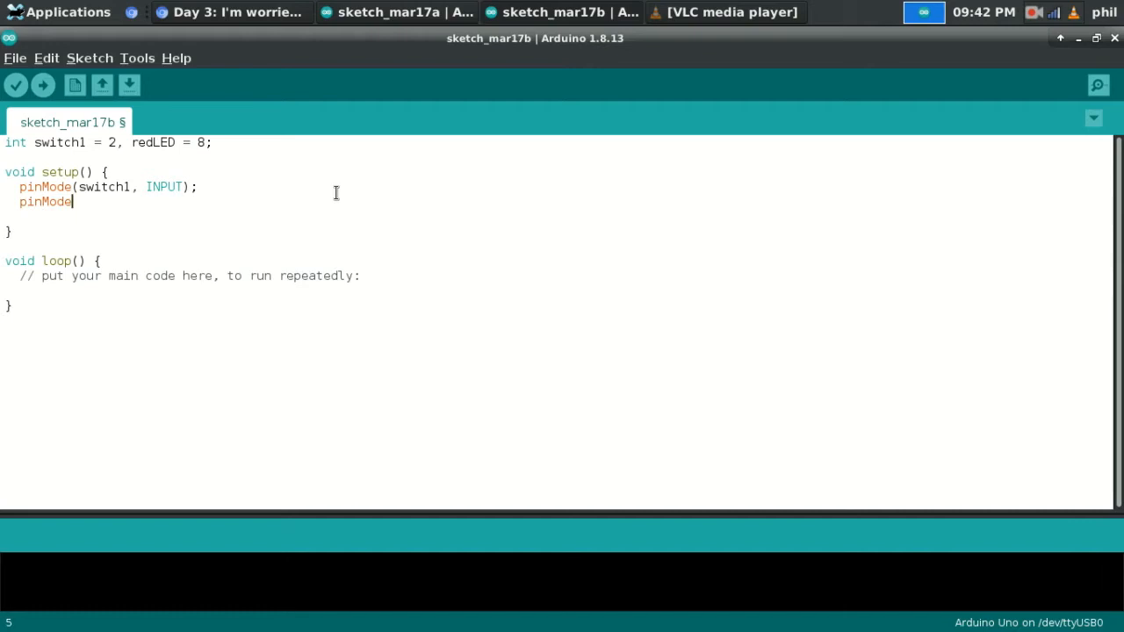
{"action": "type", "text": "(redLED"}
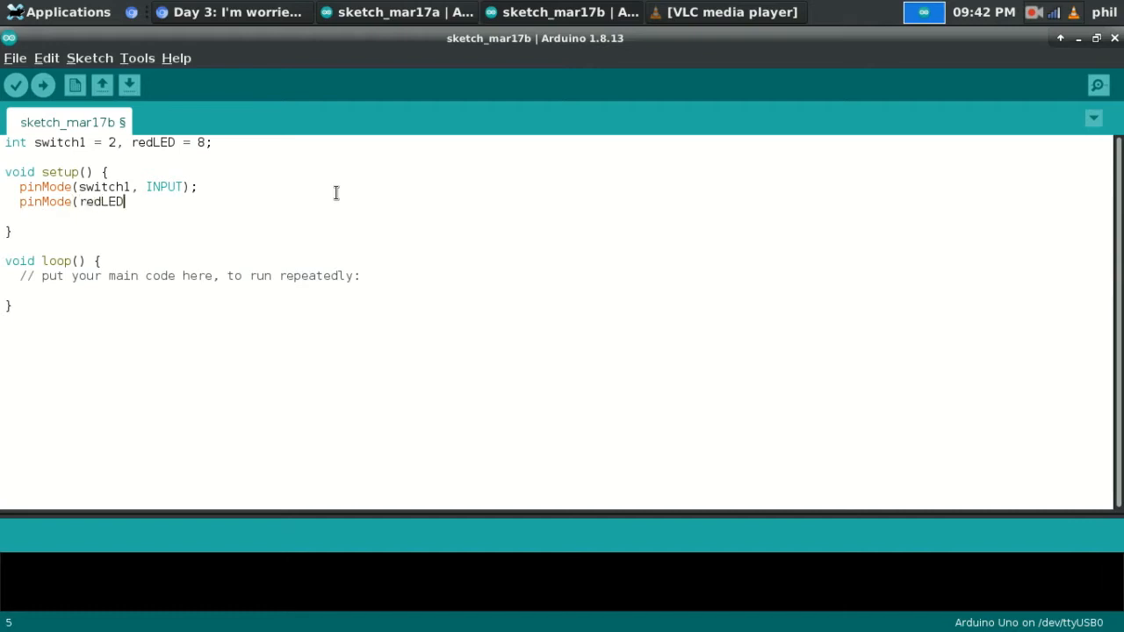
{"action": "type", "text": ", OUTPUT"}
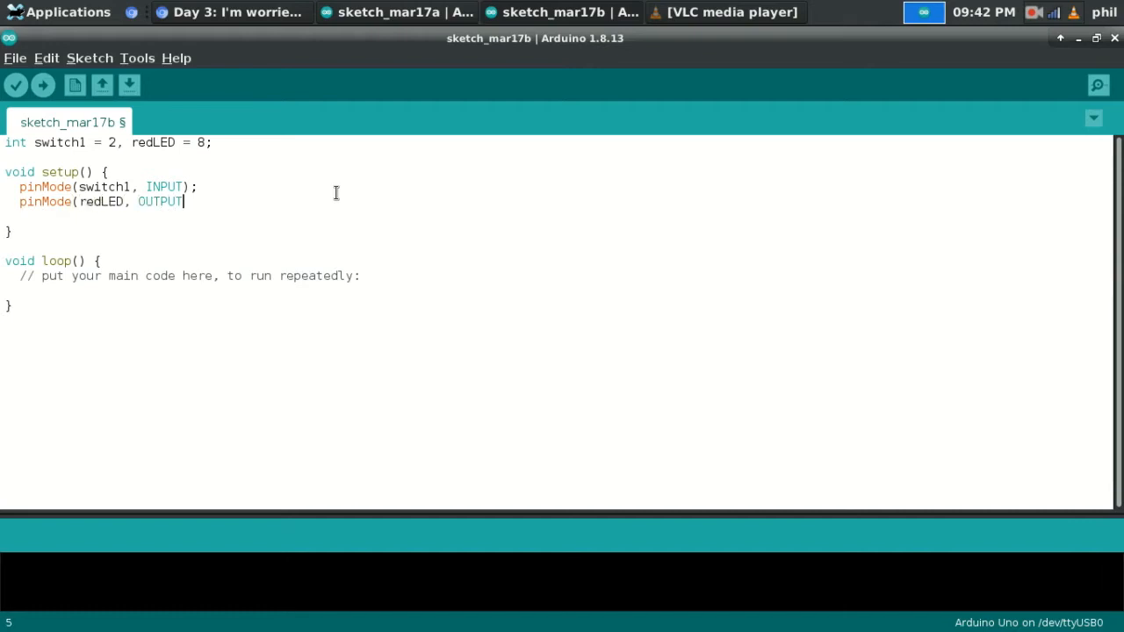
{"action": "type", "text": ");"}
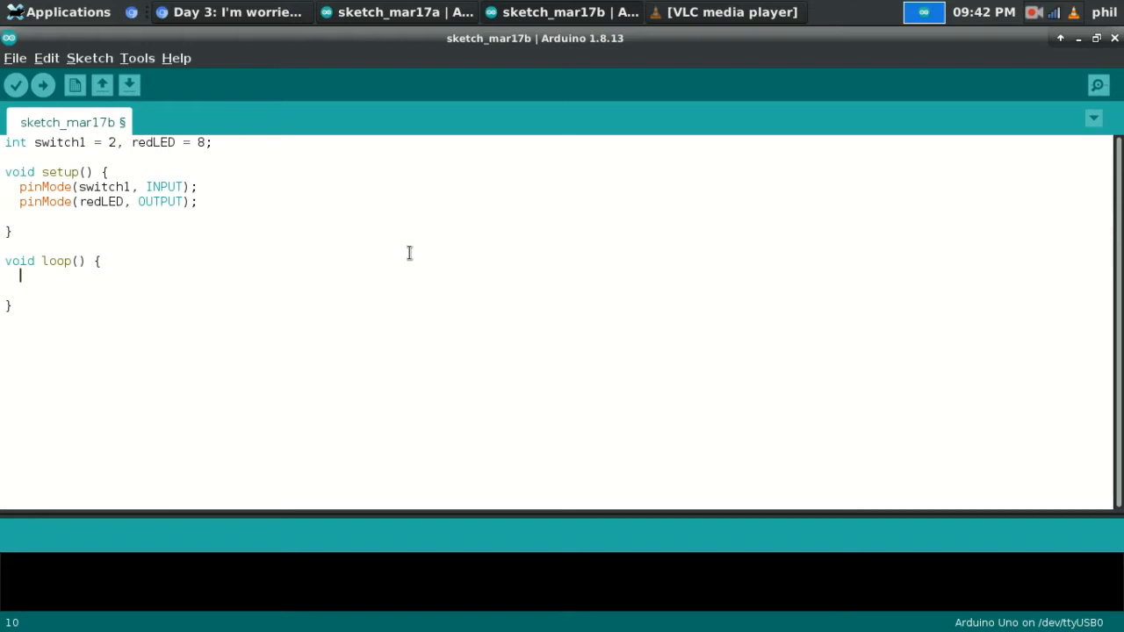
Step: In loop, write the condition if(digitalRead(switch1) == 1){ }
{"action": "type", "text": "i"}
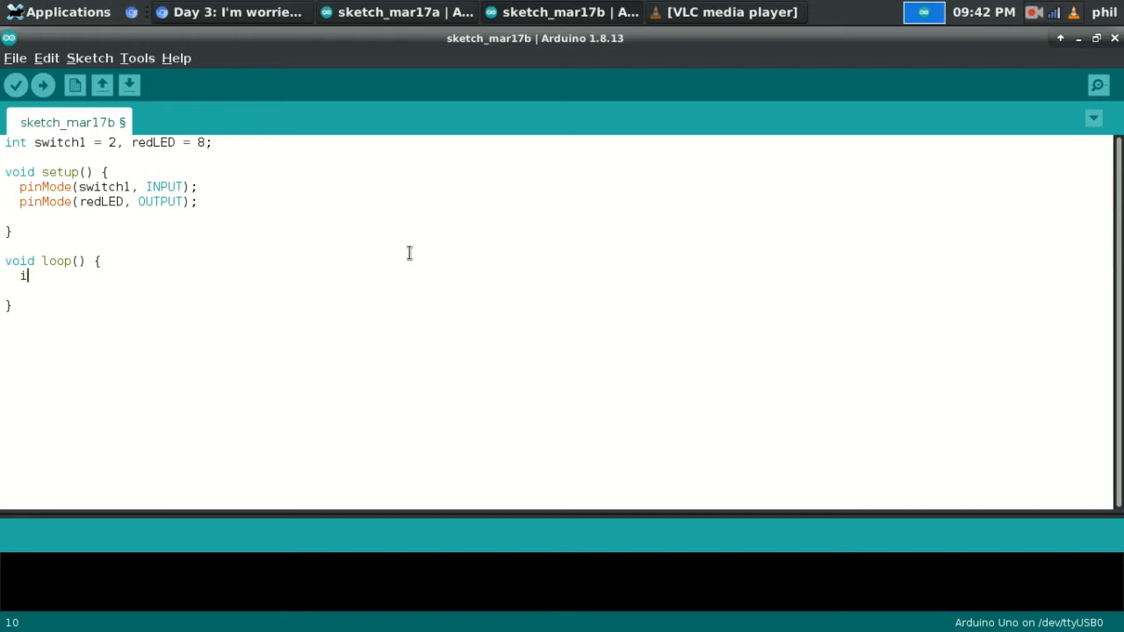
{"action": "type", "text": "f("}
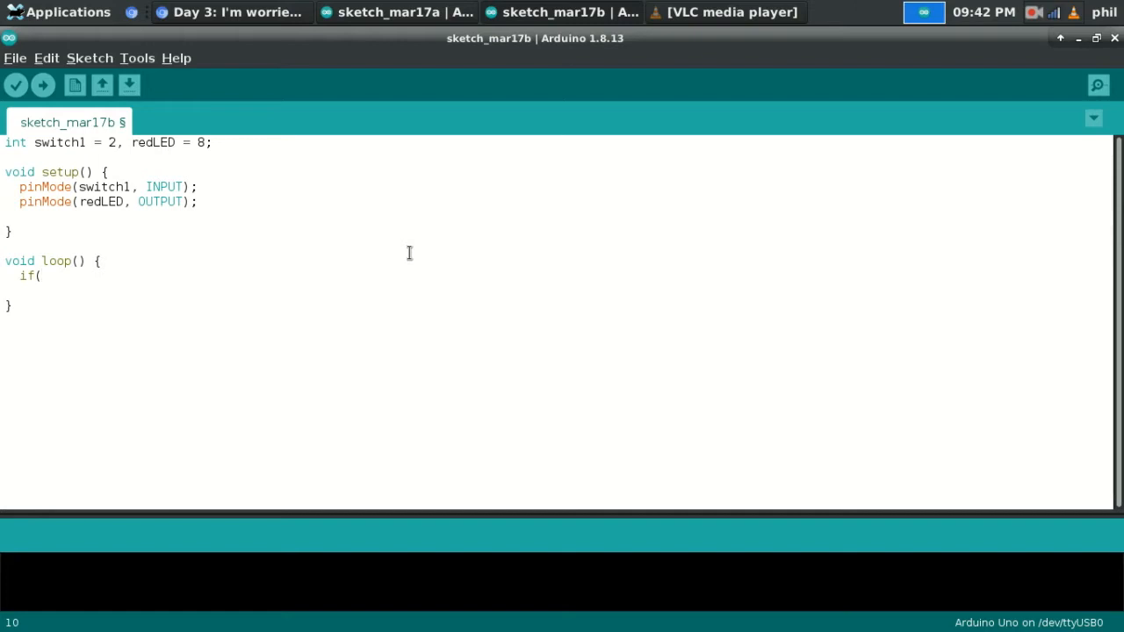
{"action": "type", "text": "digitalR"}
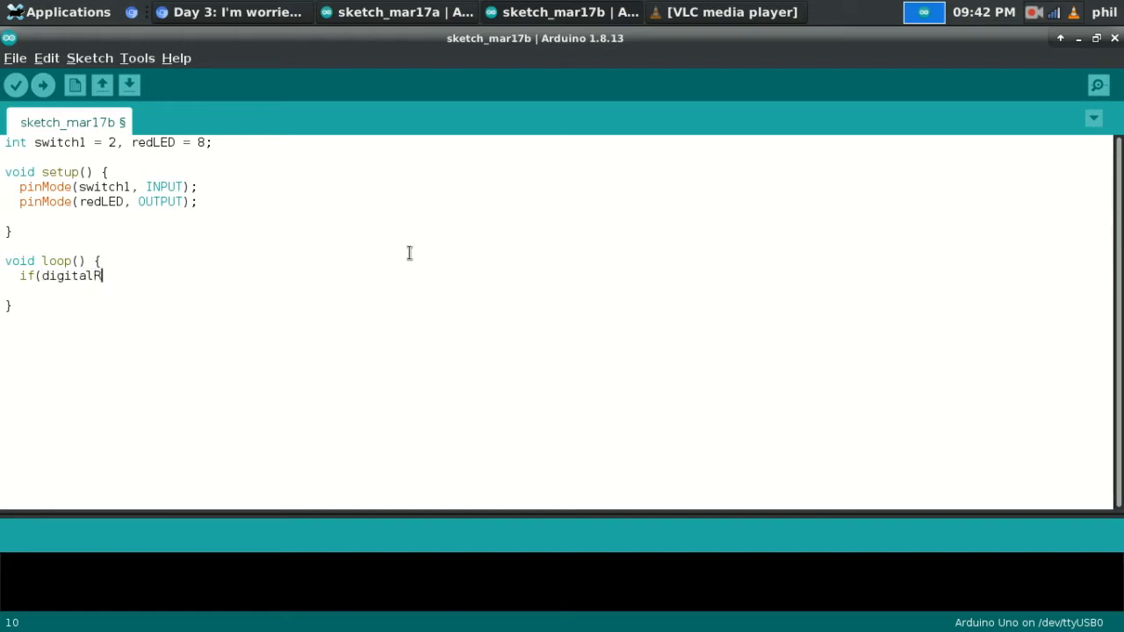
{"action": "type", "text": "ead"}
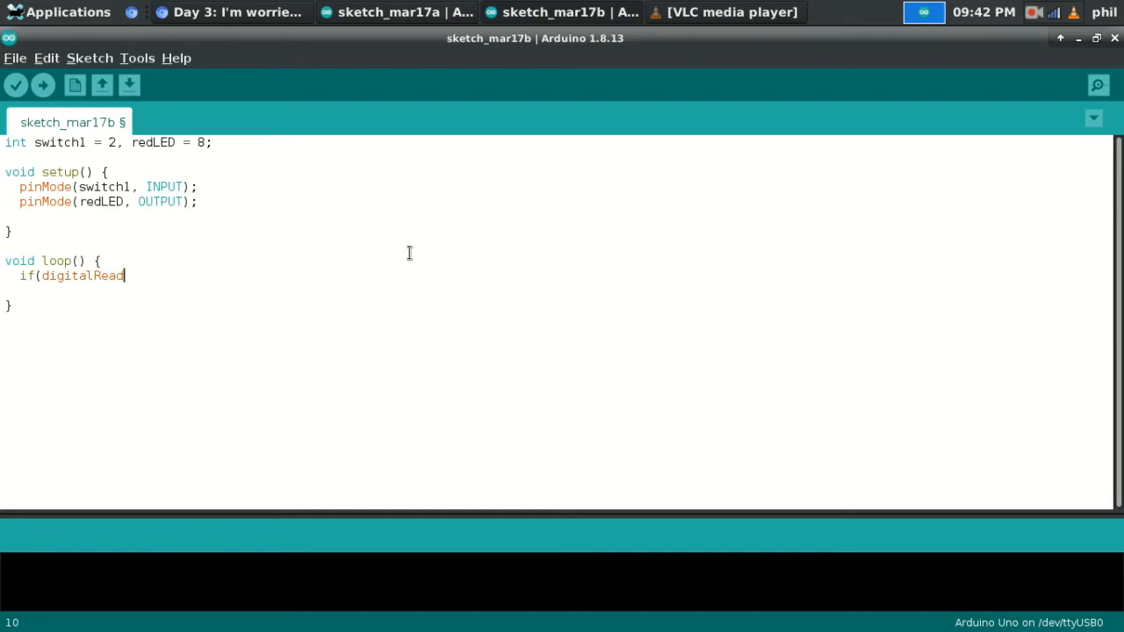
{"action": "type", "text": "("}
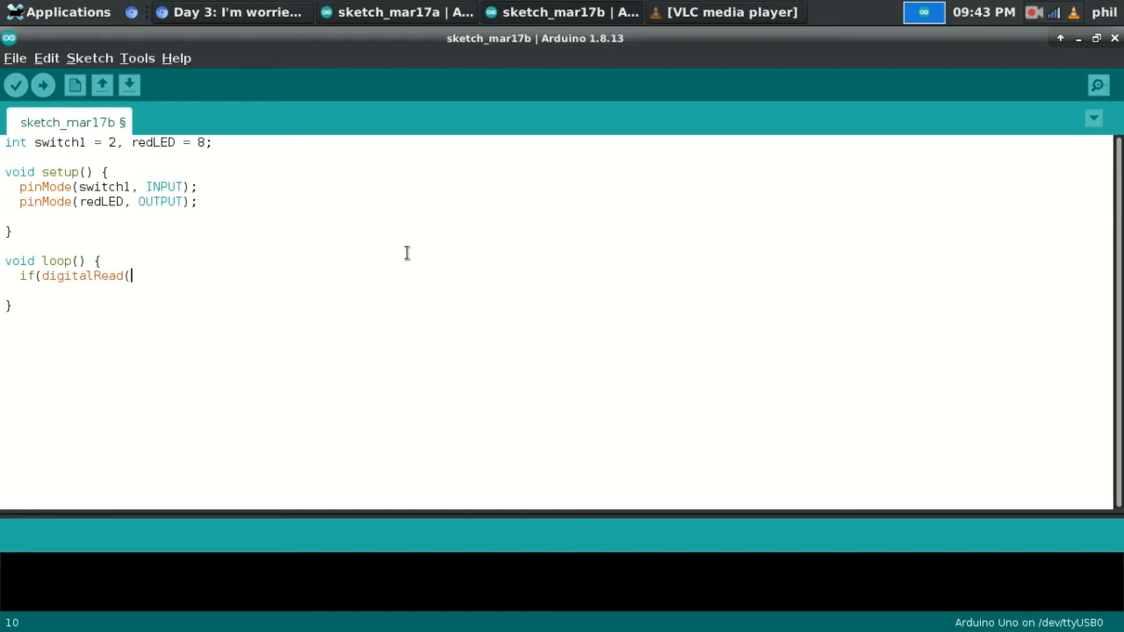
{"action": "type", "text": "switch1"}
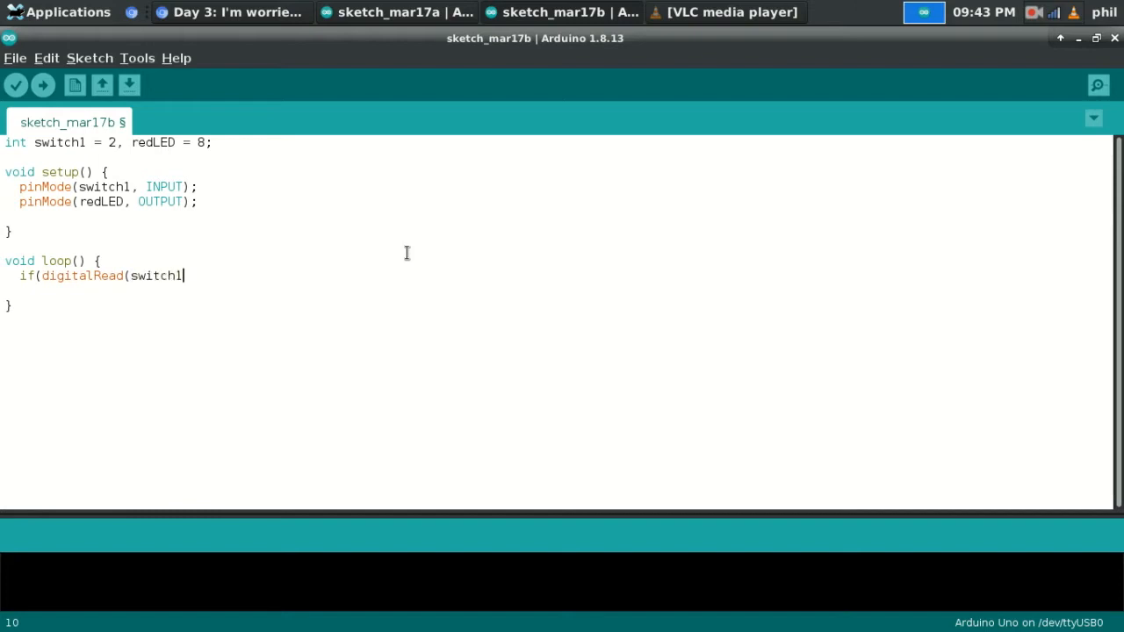
{"action": "type", "text": ") =="}
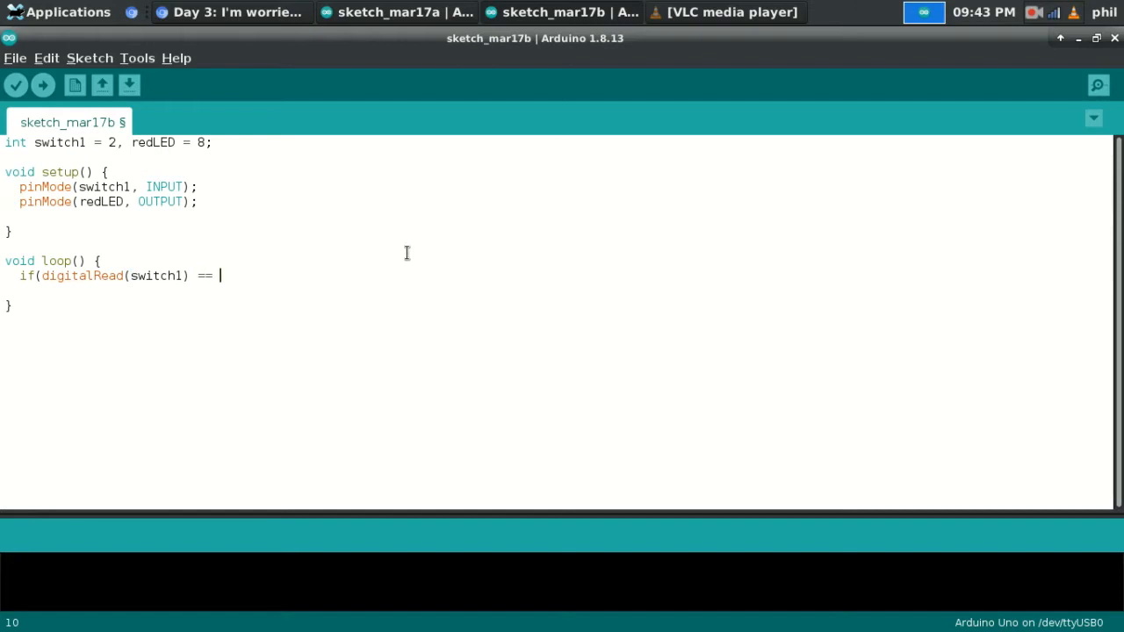
{"action": "type", "text": "1"}
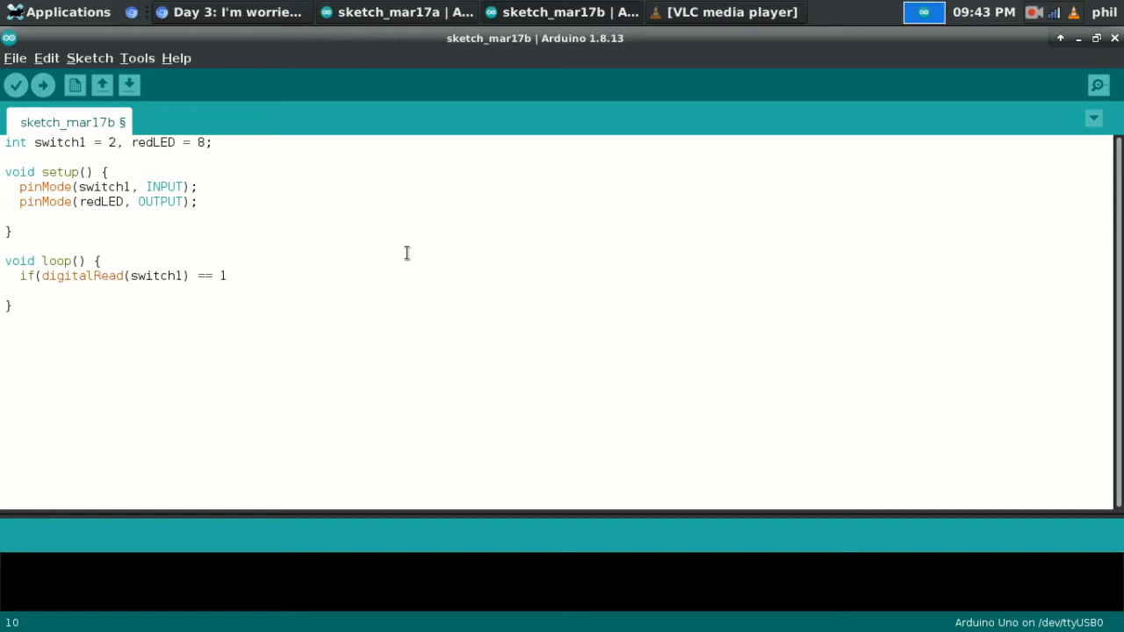
{"action": "type", "text": ")"}
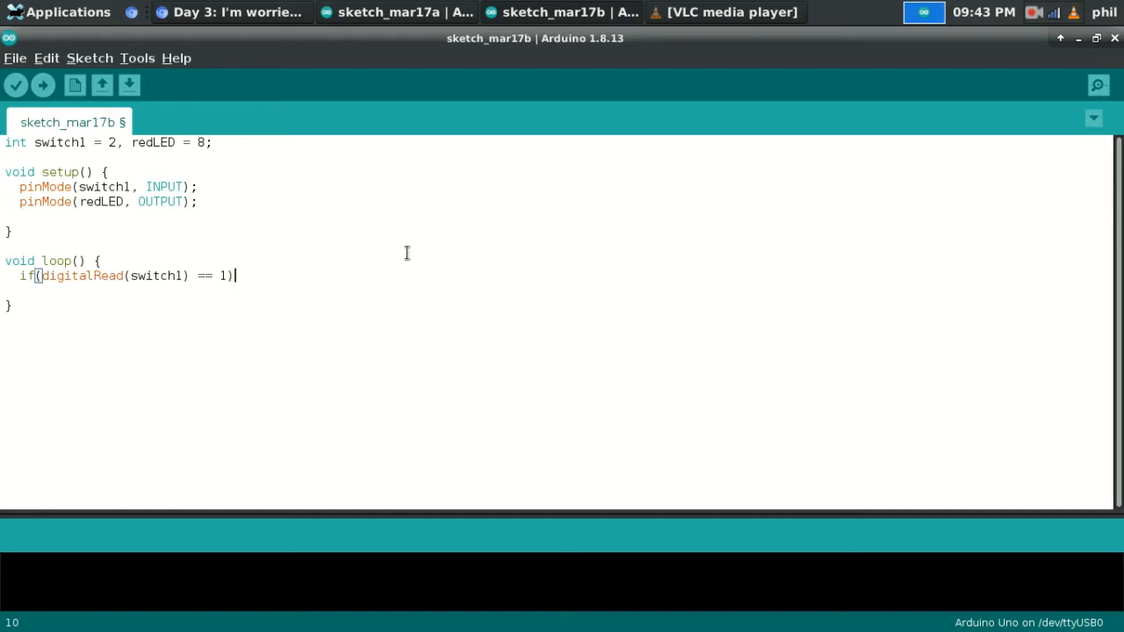
{"action": "type", "text": "{}"}
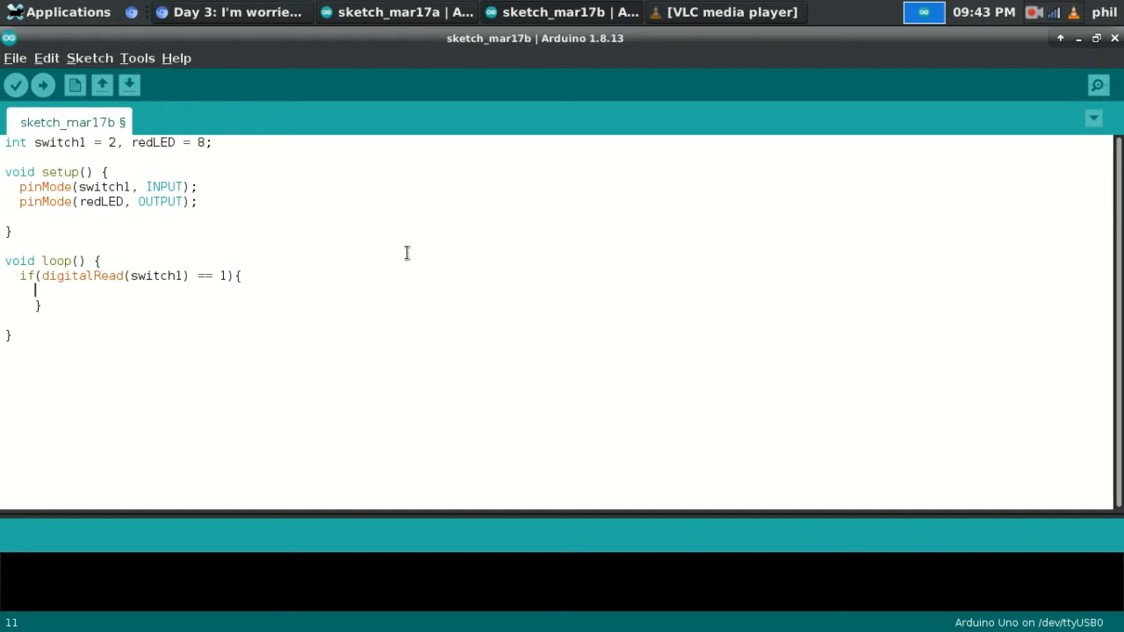
Step: Inside the if, write digitalWrite(redLED, HIGH); and begin an else branch
{"action": "type", "text": "digitalWrite("}
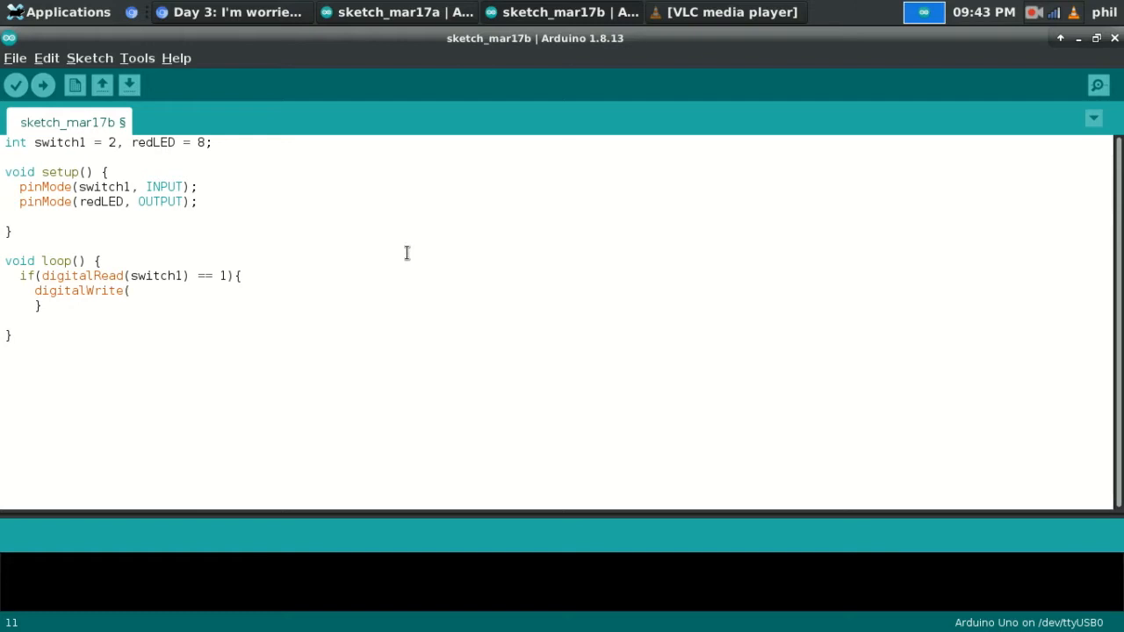
{"action": "type", "text": "redLED,"}
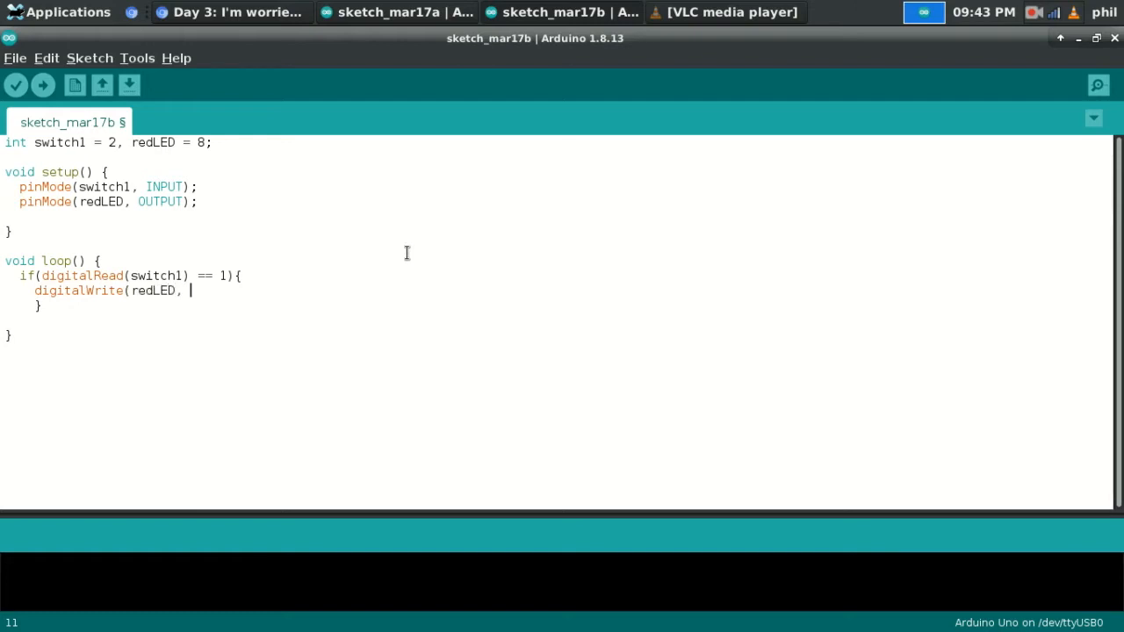
{"action": "type", "text": "HIGH)"}
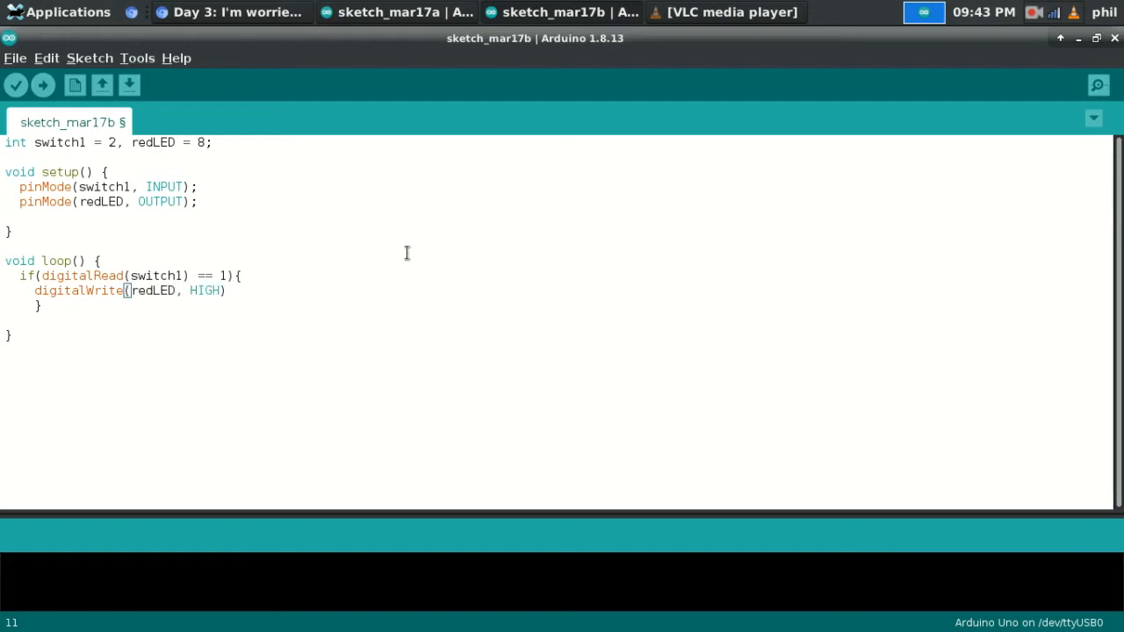
{"action": "type", "text": ";"}
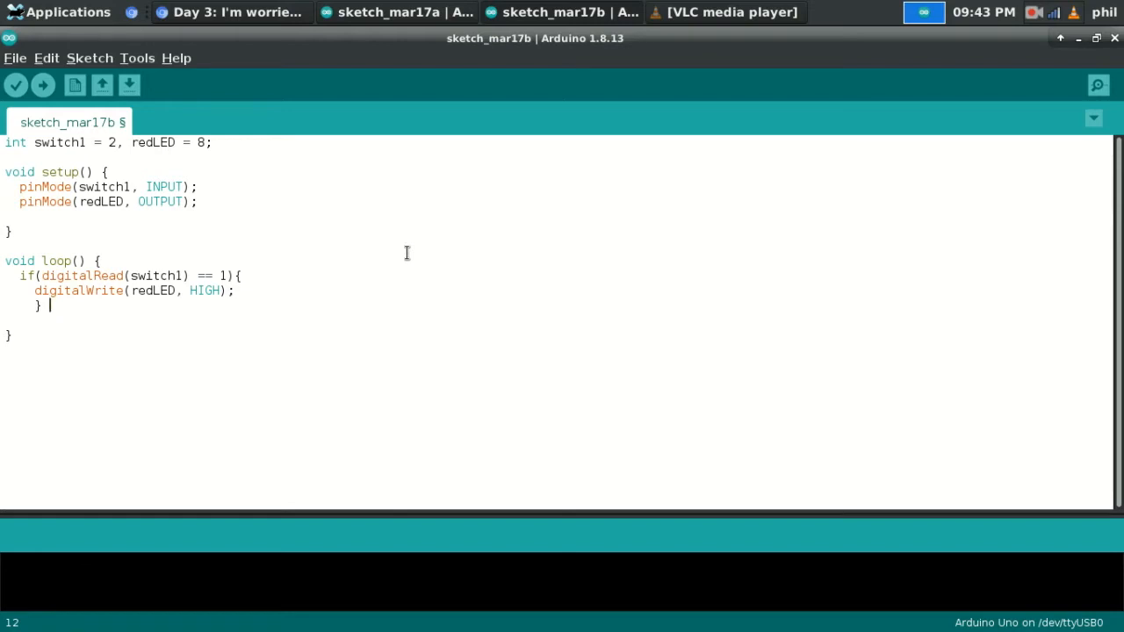
{"action": "type", "text": "else if"}
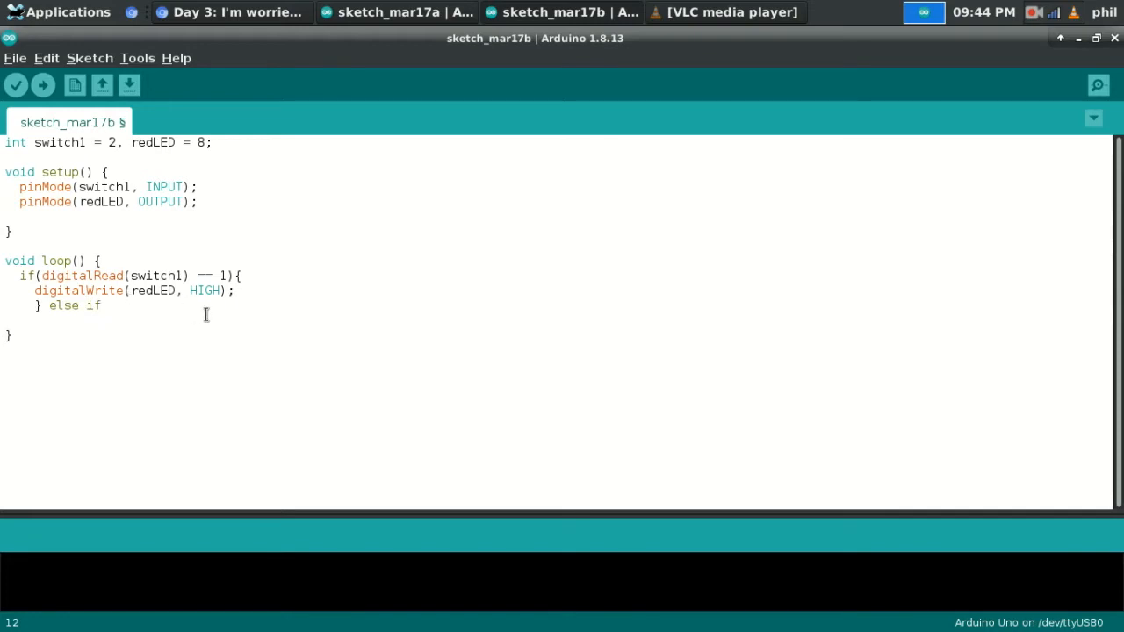
{"action": "mouse_move", "coordinate": [241, 343]}
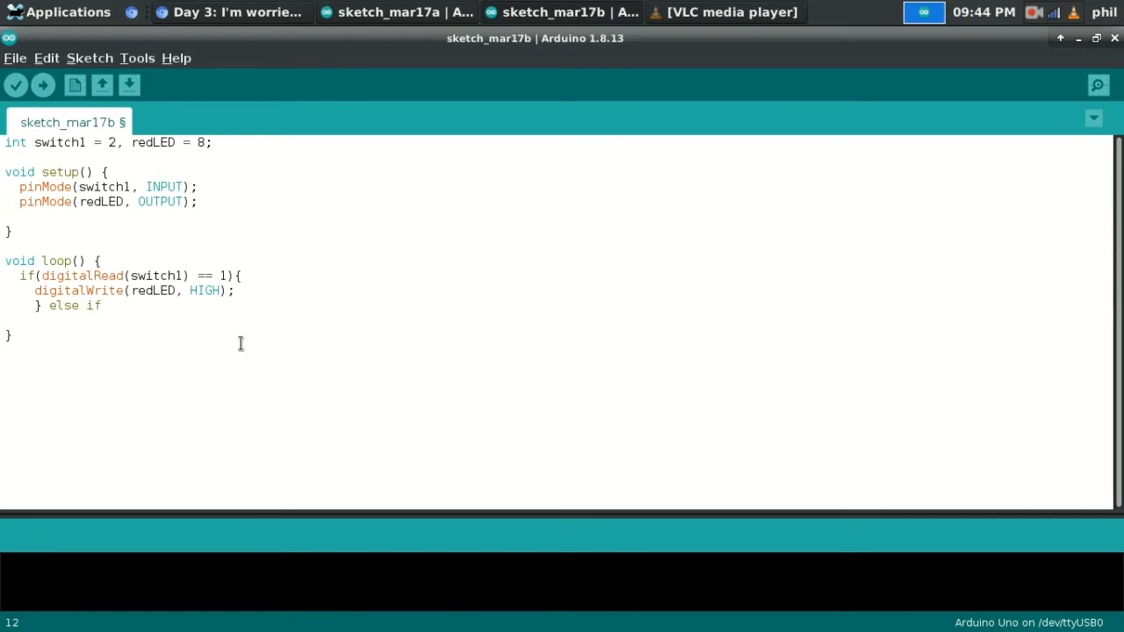
{"action": "mouse_move", "coordinate": [217, 346]}
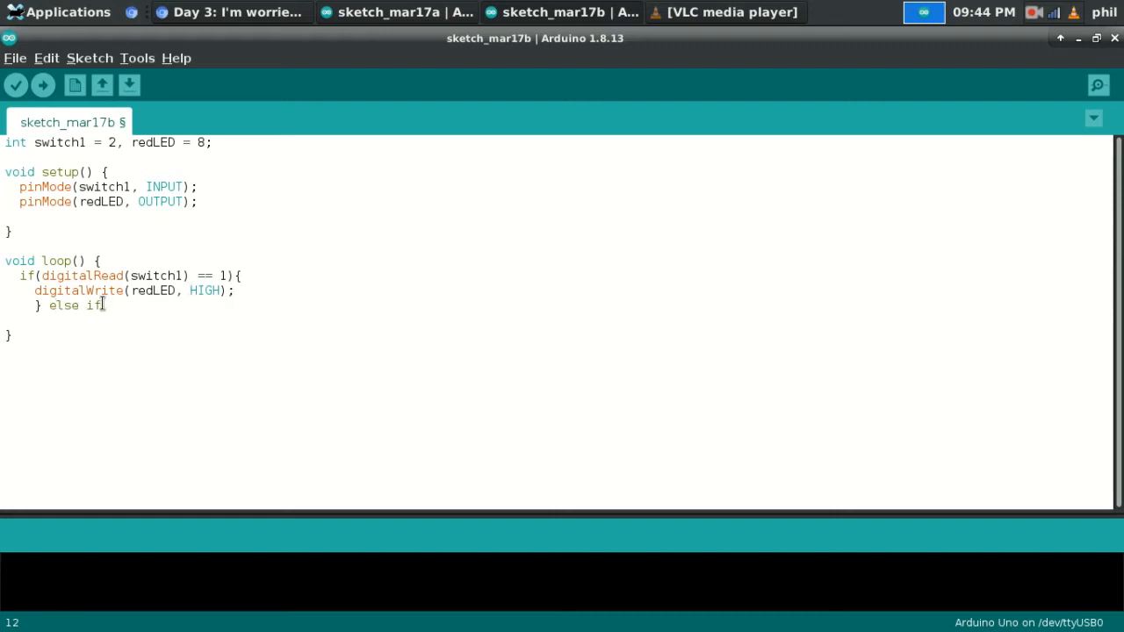
{"action": "mouse_move", "coordinate": [165, 300]}
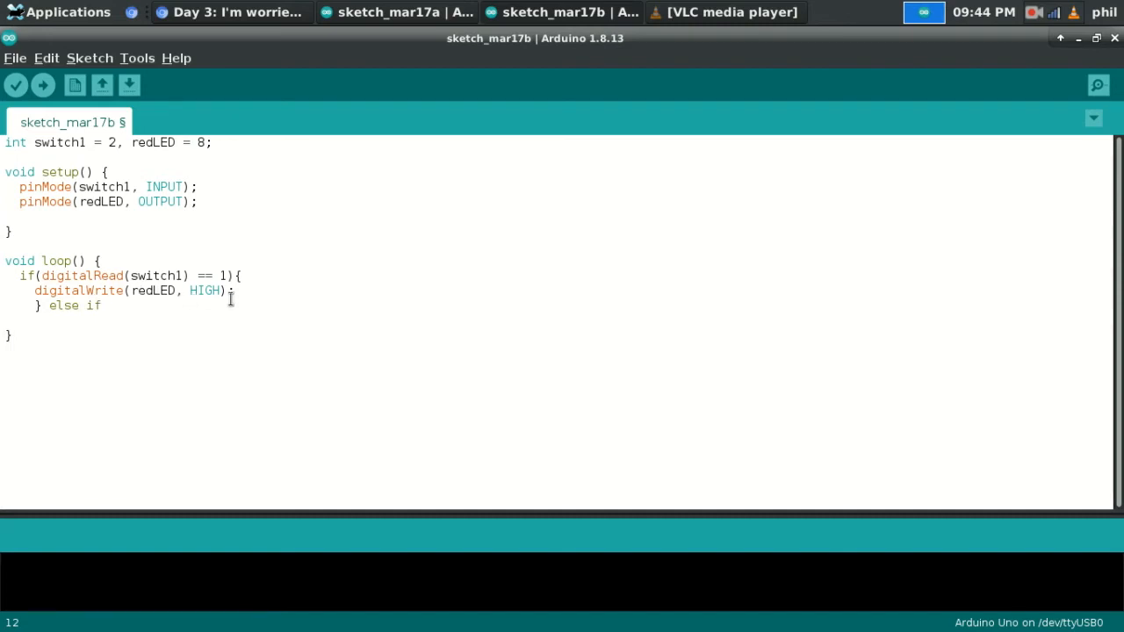
{"action": "mouse_move", "coordinate": [169, 341]}
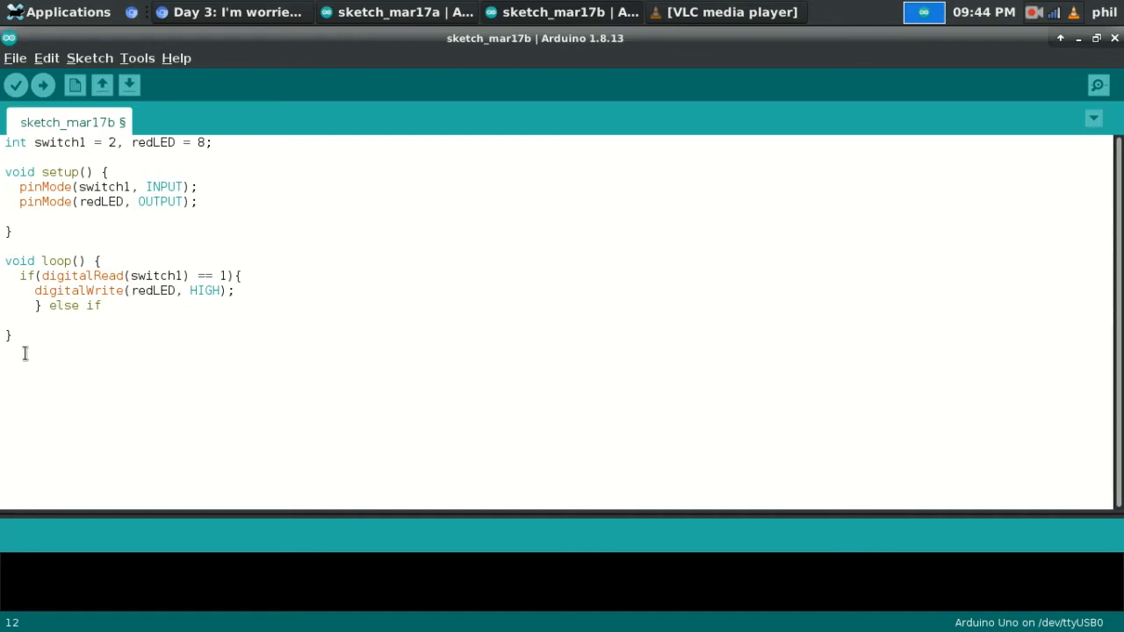
{"action": "mouse_move", "coordinate": [219, 323]}
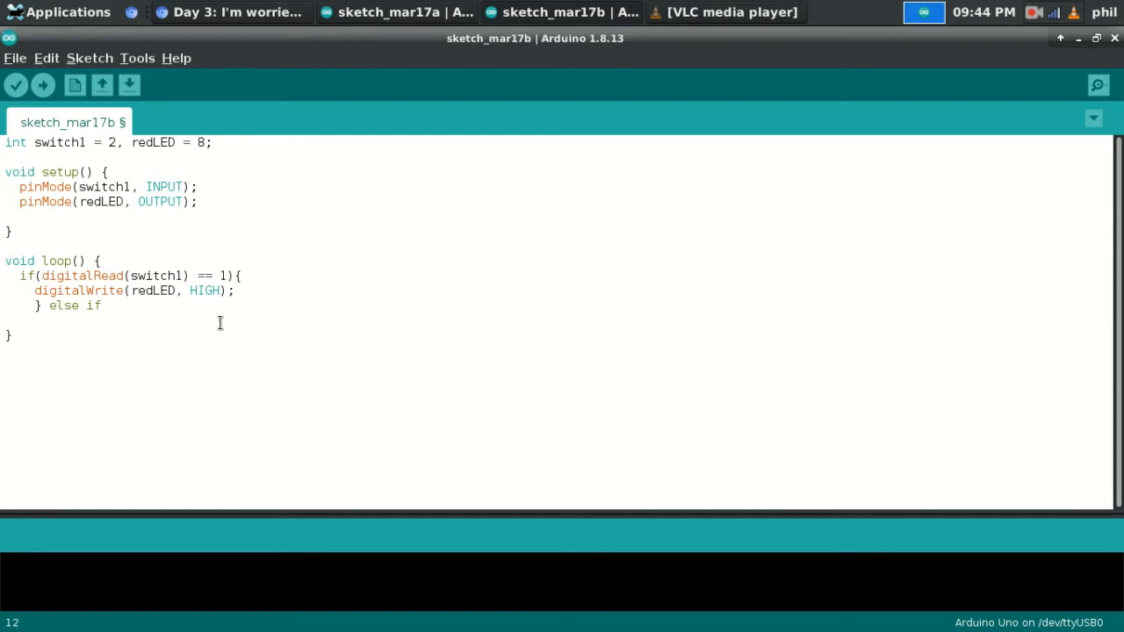
Step: Make the else branch plain and write digitalWrite(redLED, LOW); inside its braces
{"action": "key", "text": "BackSpace"}
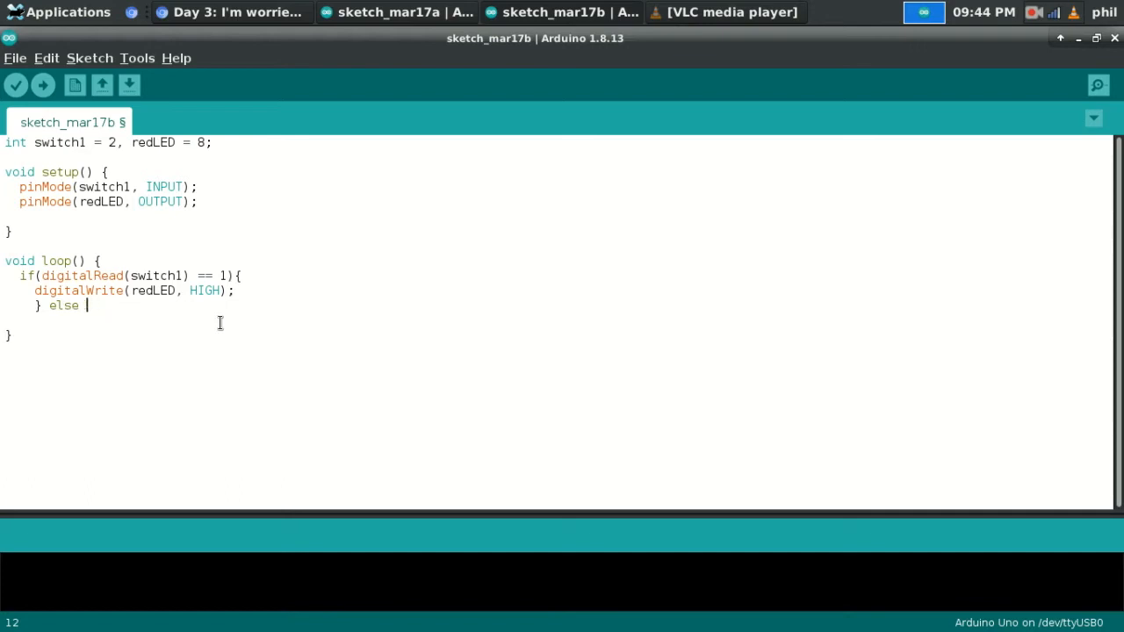
{"action": "type", "text": "{"}
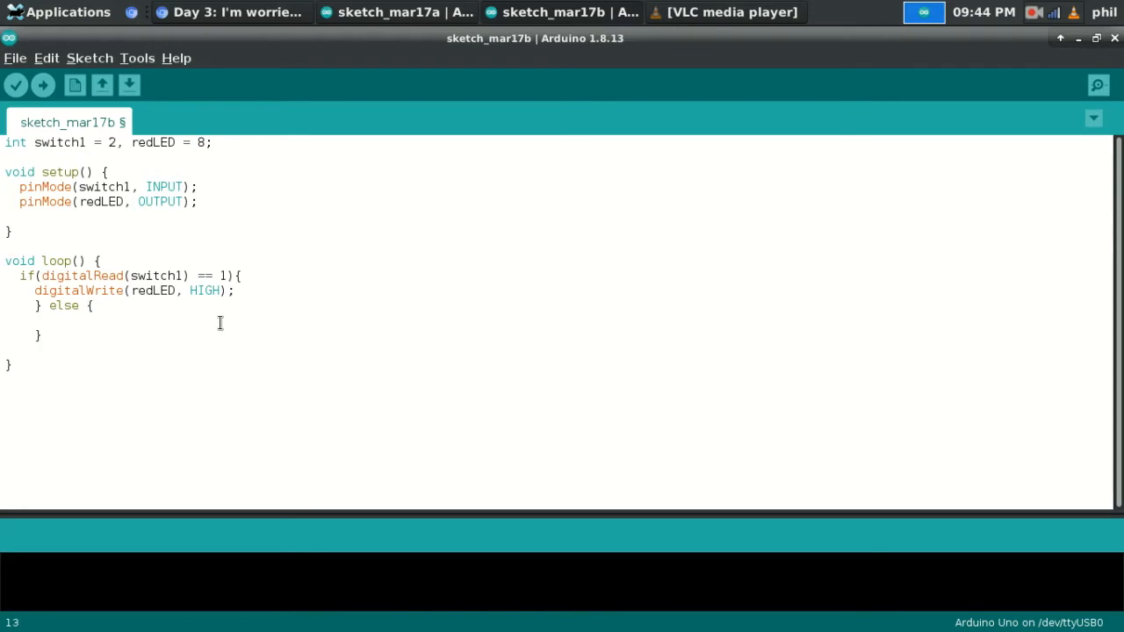
{"action": "type", "text": "digitalWrite"}
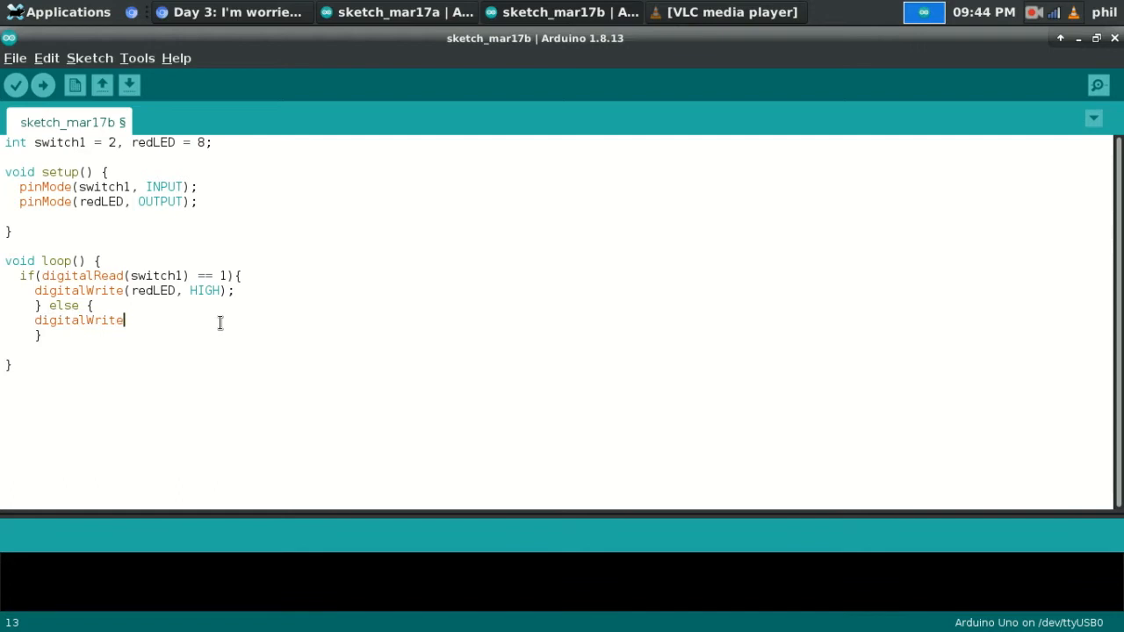
{"action": "type", "text": "(redLED, LOW);"}
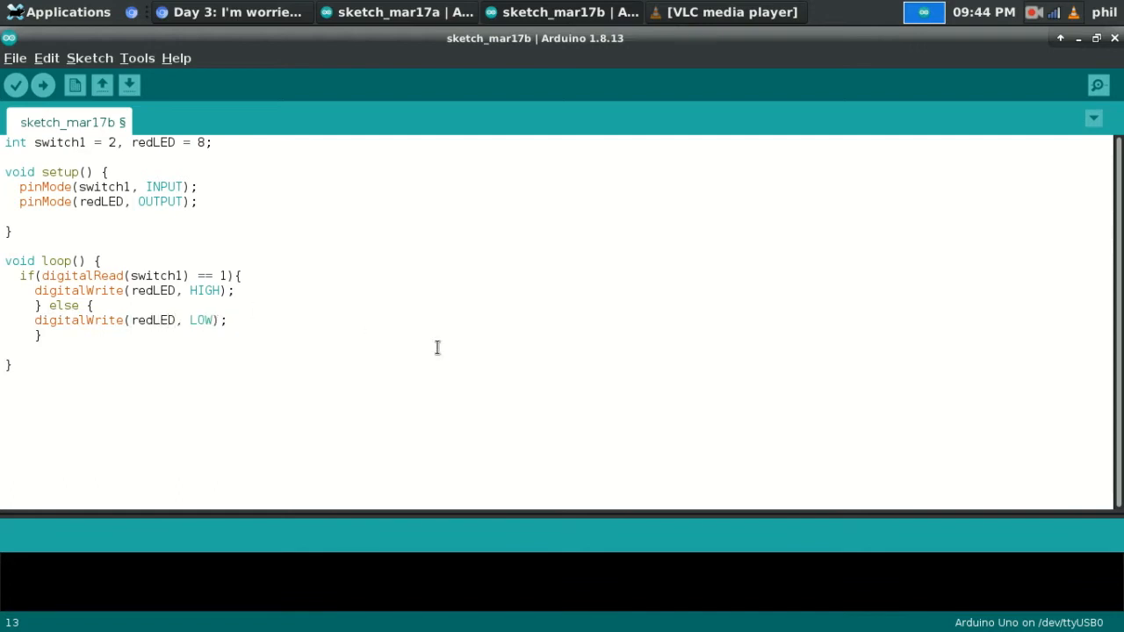
{"action": "left_click", "coordinate": [88, 58]}
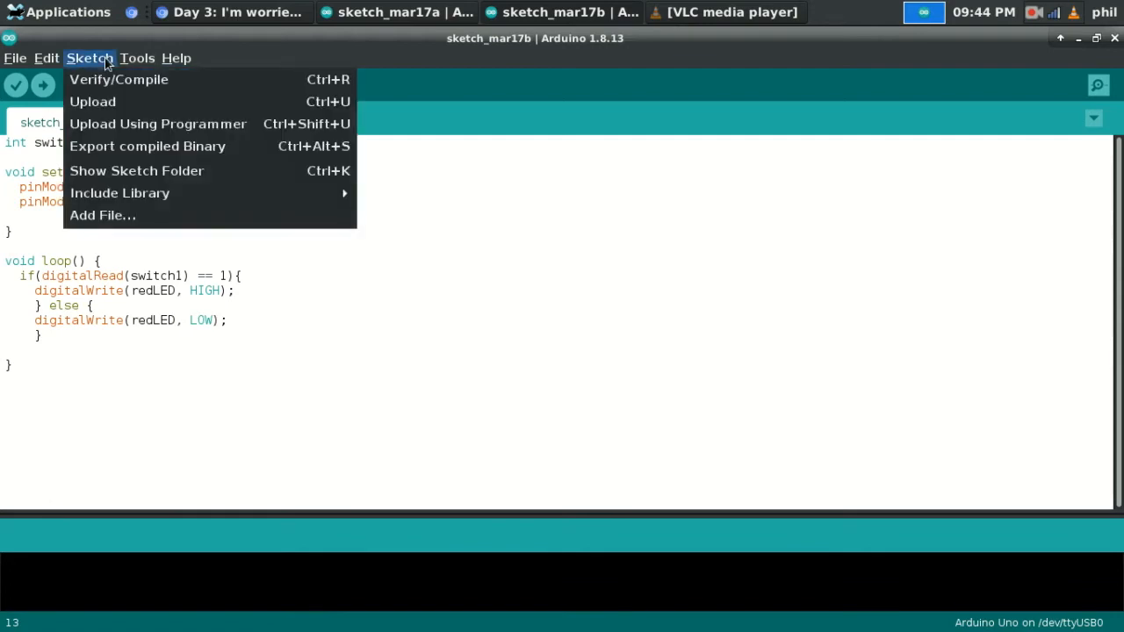
{"action": "mouse_move", "coordinate": [95, 102]}
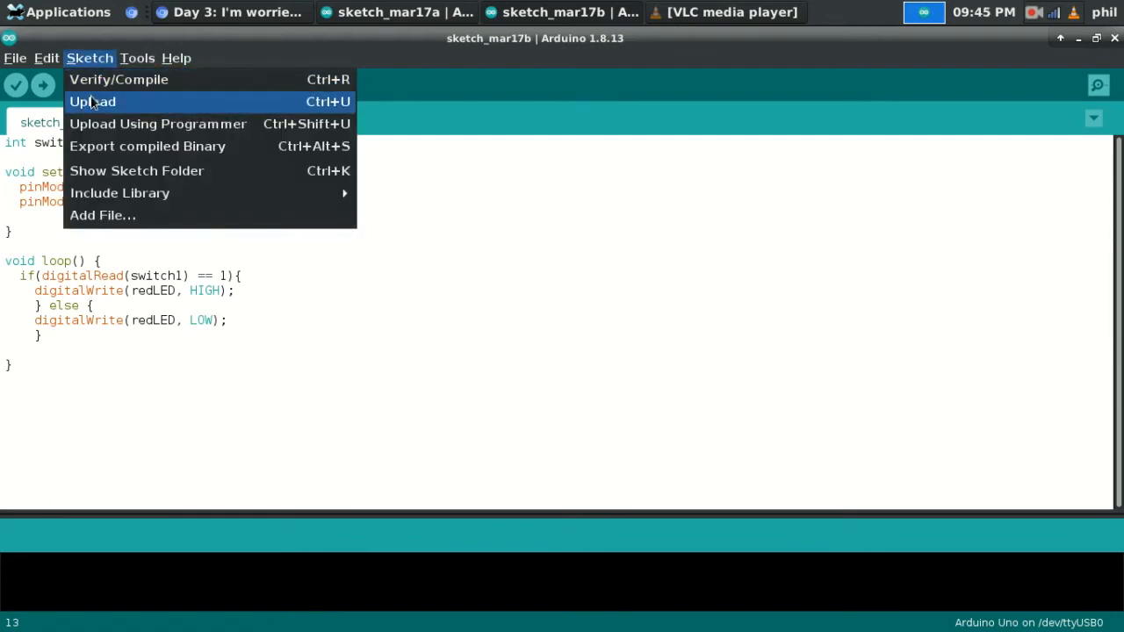
Step: Upload the sketch to the Arduino Uno, saving it as sketch_mar17b
{"action": "left_click", "coordinate": [91, 100]}
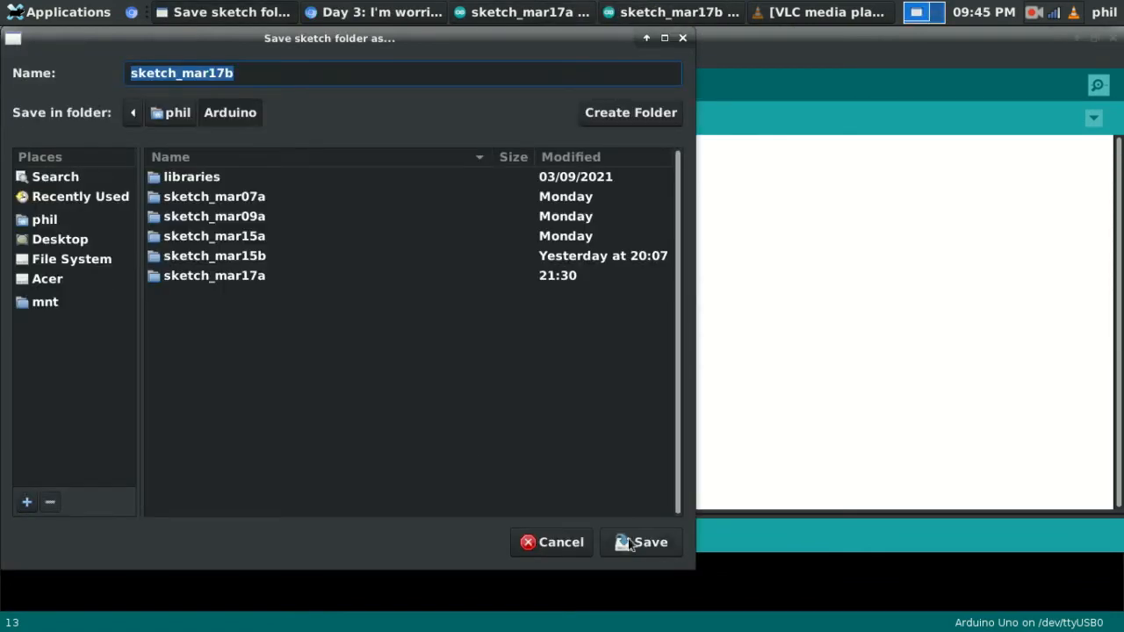
{"action": "left_click", "coordinate": [650, 541]}
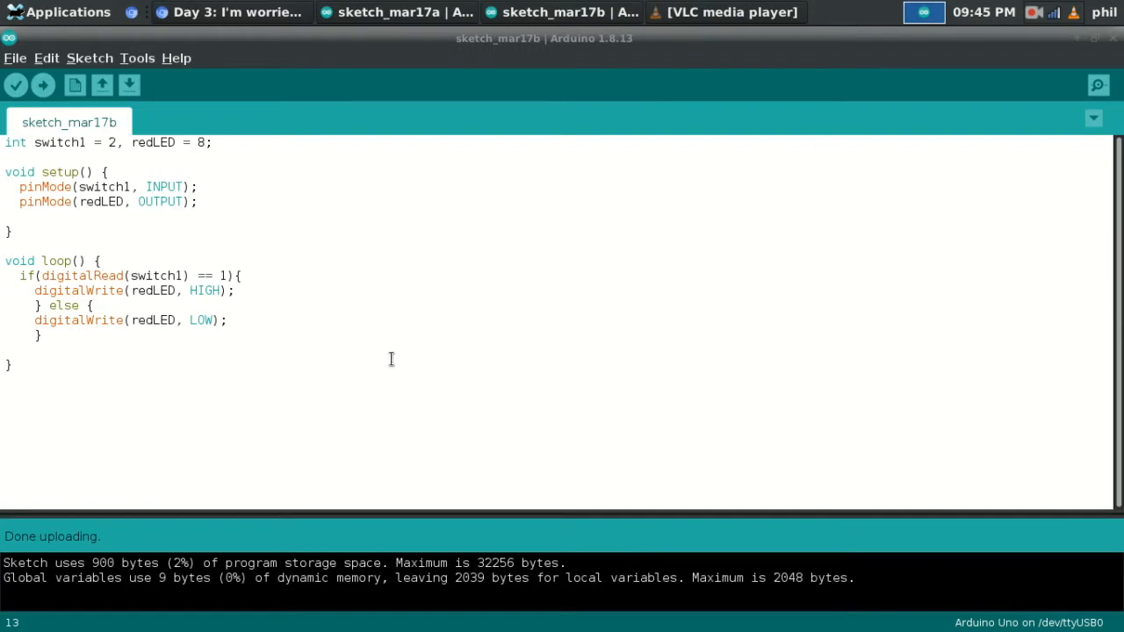
{"action": "mouse_move", "coordinate": [139, 299]}
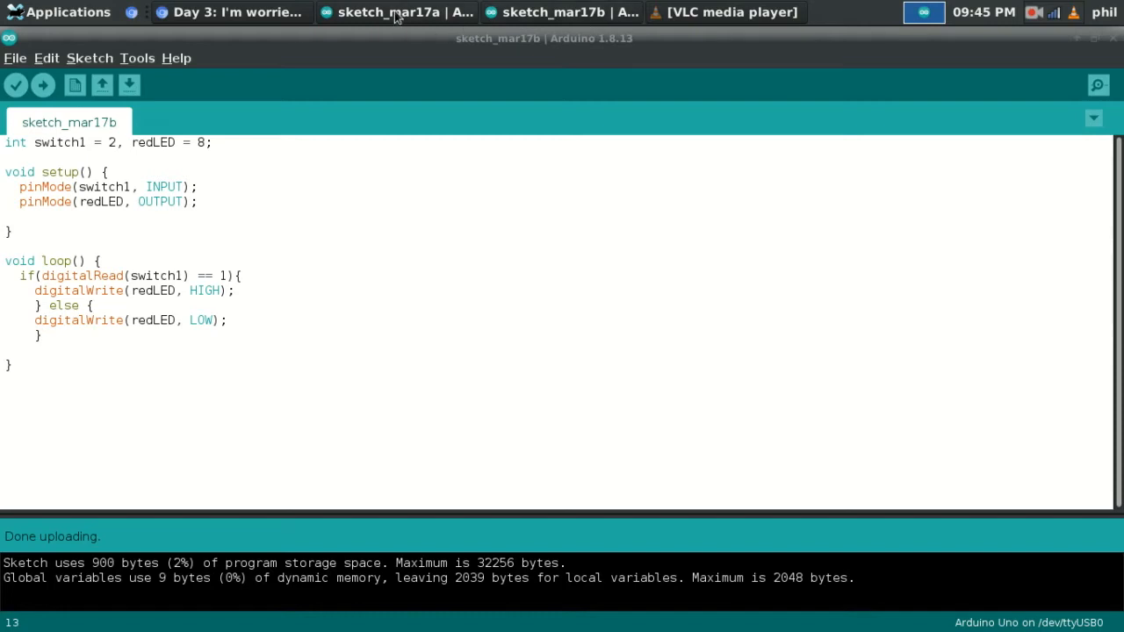
Step: Show sketch_mar17a beside sketch_mar17b and change the switch test to '== true'
{"action": "left_click", "coordinate": [404, 12]}
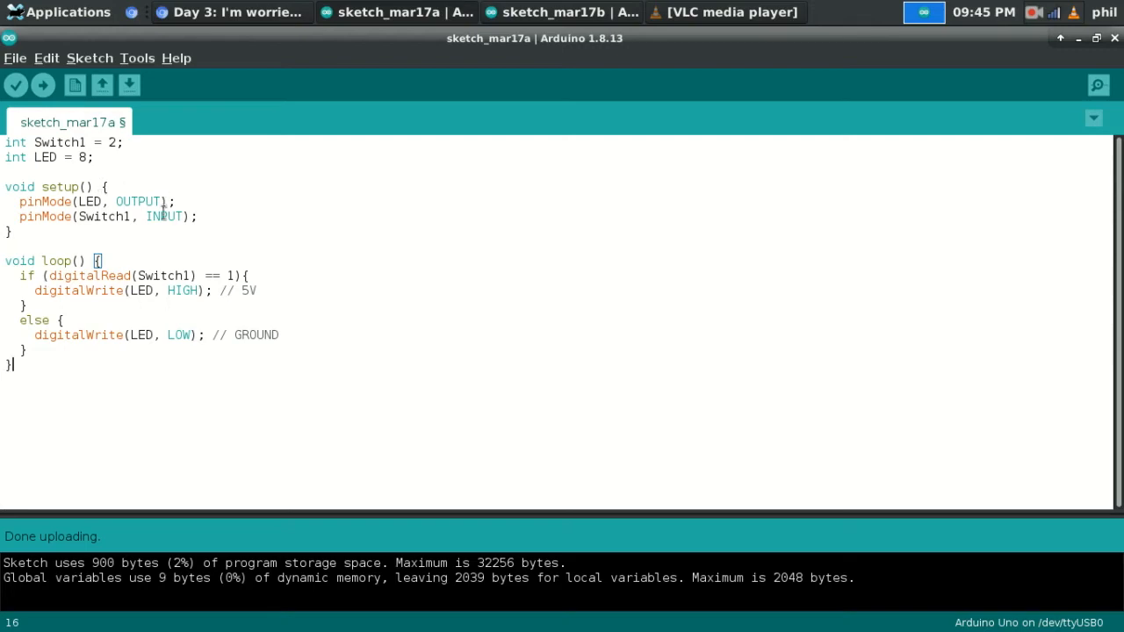
{"action": "left_click", "coordinate": [562, 13]}
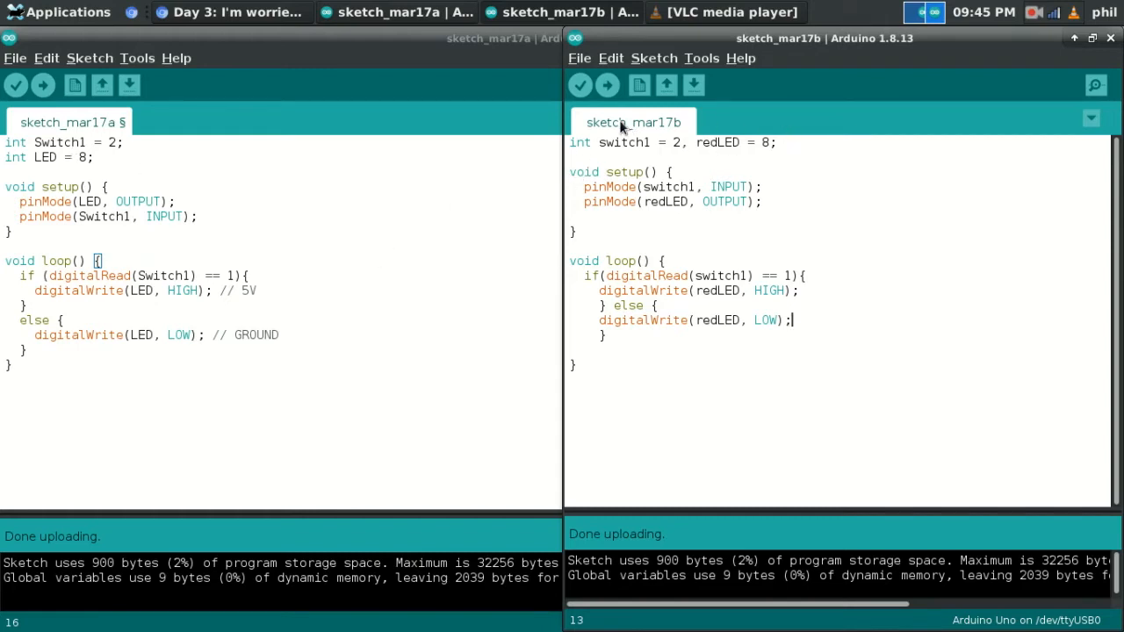
{"action": "mouse_move", "coordinate": [145, 202]}
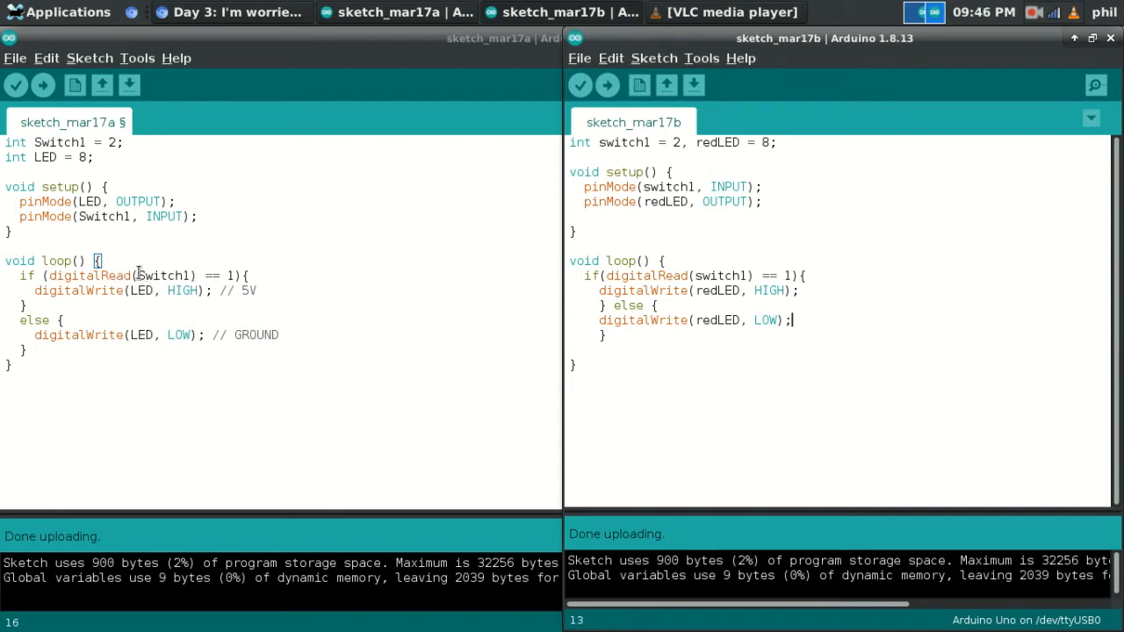
{"action": "mouse_move", "coordinate": [144, 267]}
{"action": "type", "text": "true"}
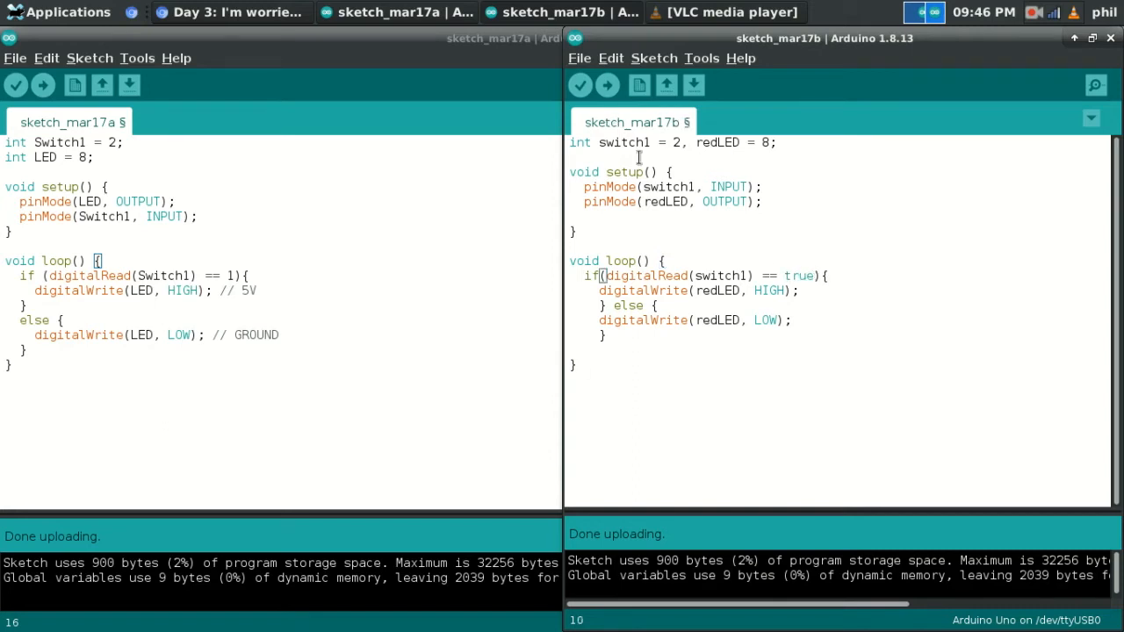
Step: Upload the '== true' version, then the '== HIGH' version, and restore the test to '== 1'
{"action": "left_click", "coordinate": [654, 58]}
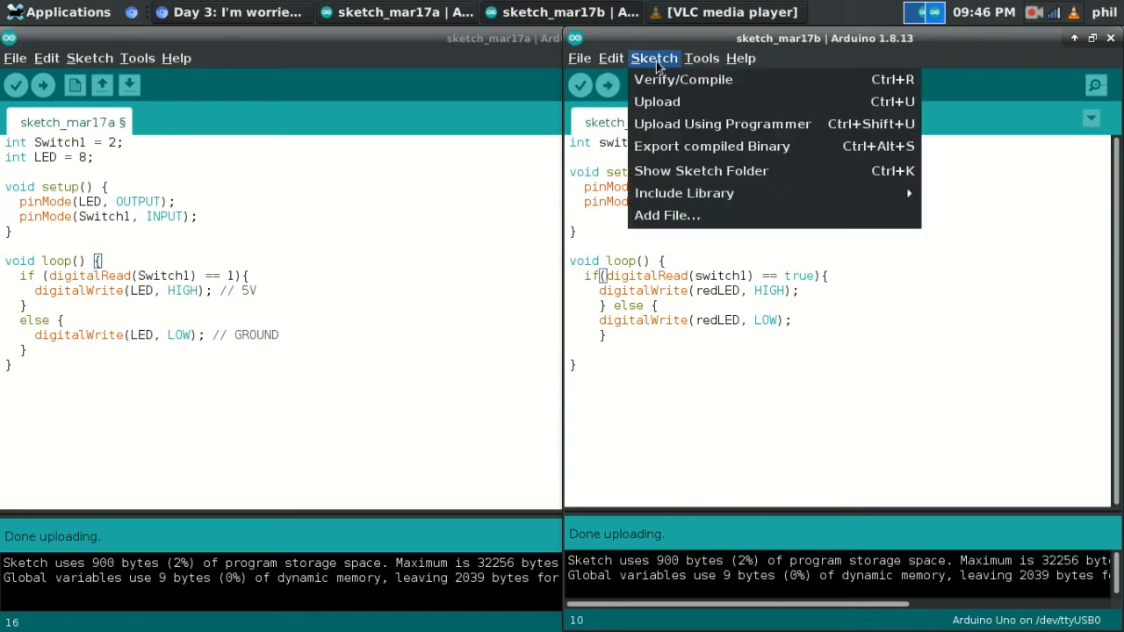
{"action": "left_click", "coordinate": [657, 102]}
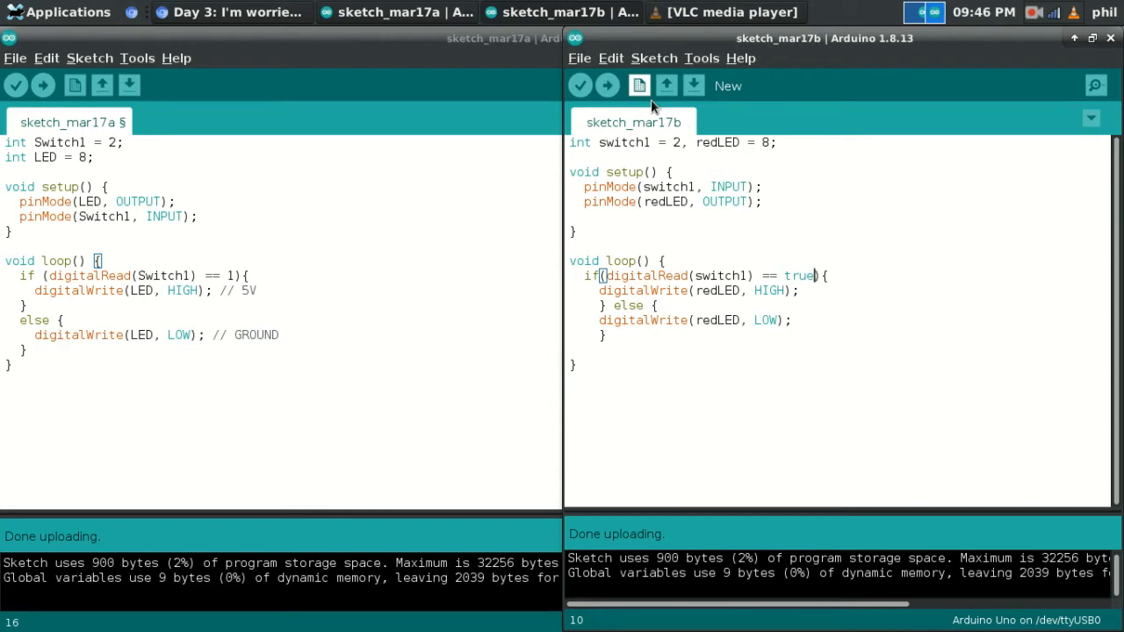
{"action": "type", "text": "HIGH"}
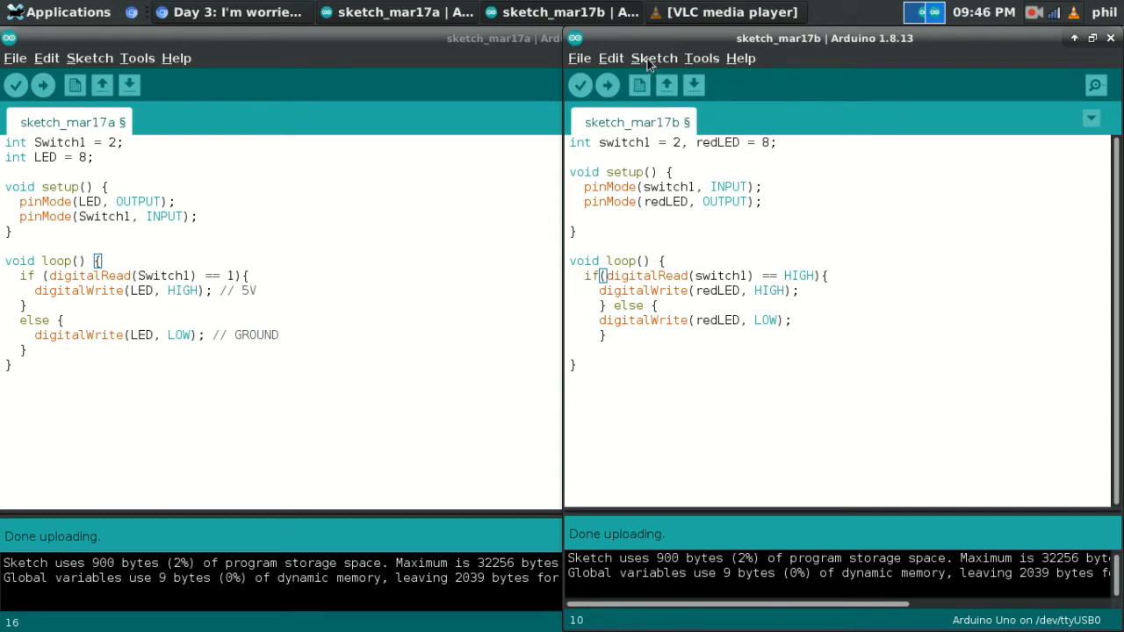
{"action": "left_click", "coordinate": [608, 84]}
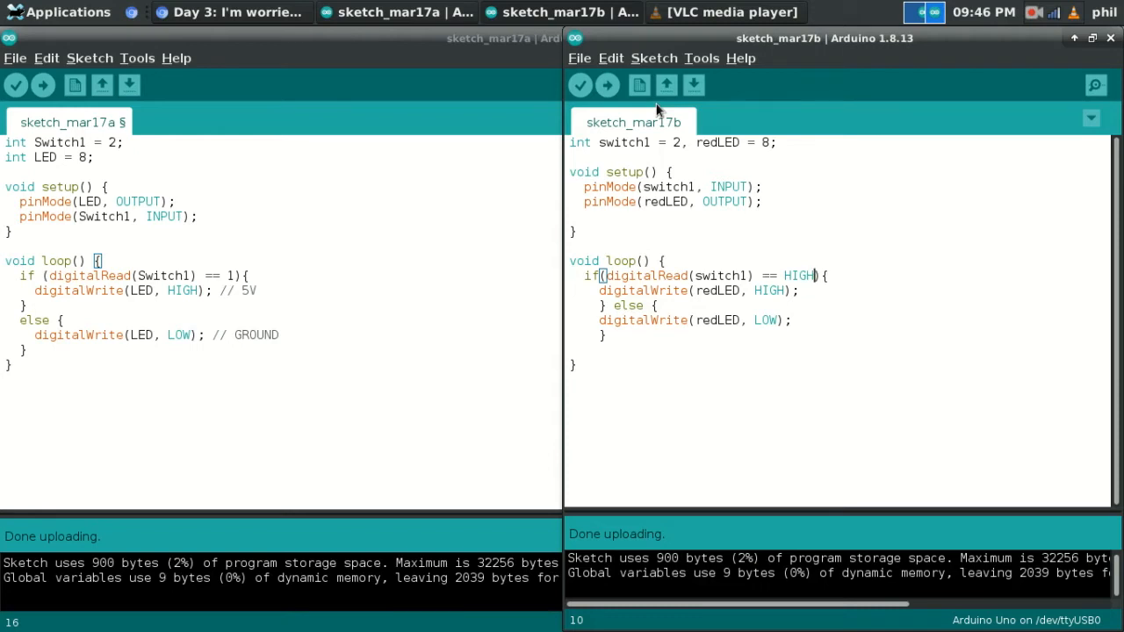
{"action": "key", "text": "BackSpace"}
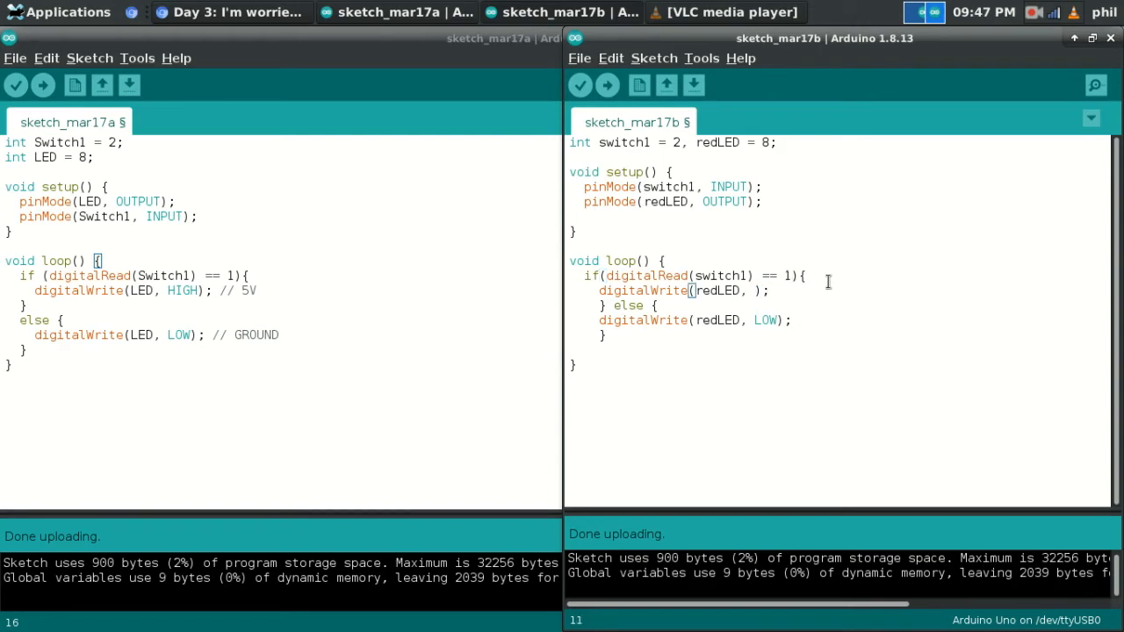
Step: Write 1 and 0 for redLED on/off in the two digitalWrite calls
{"action": "type", "text": "1"}
{"action": "left_click", "coordinate": [694, 320]}
{"action": "type", "text": "0"}
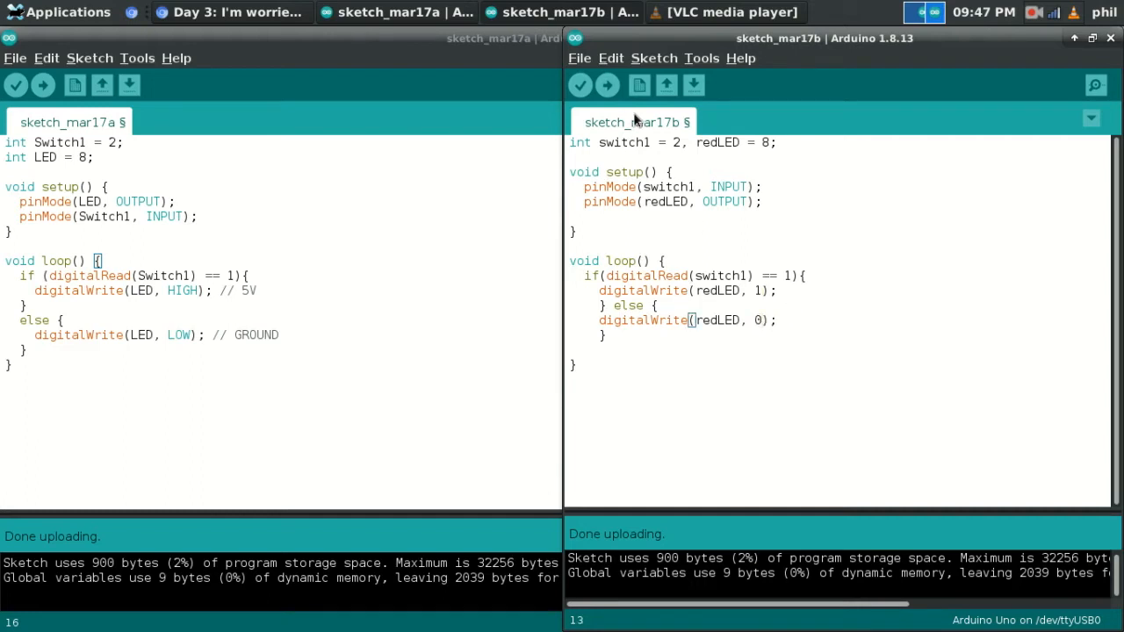
{"action": "left_click", "coordinate": [653, 57]}
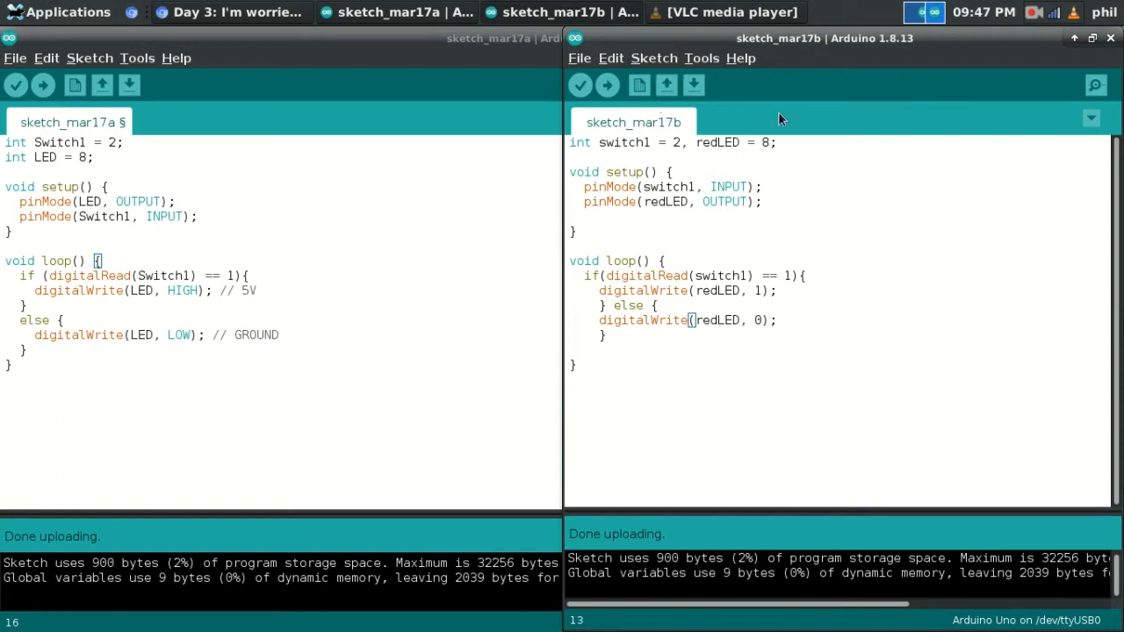
Step: Close sketch_mar17a without saving and change the redLED writes to true and false
{"action": "left_click", "coordinate": [1089, 39]}
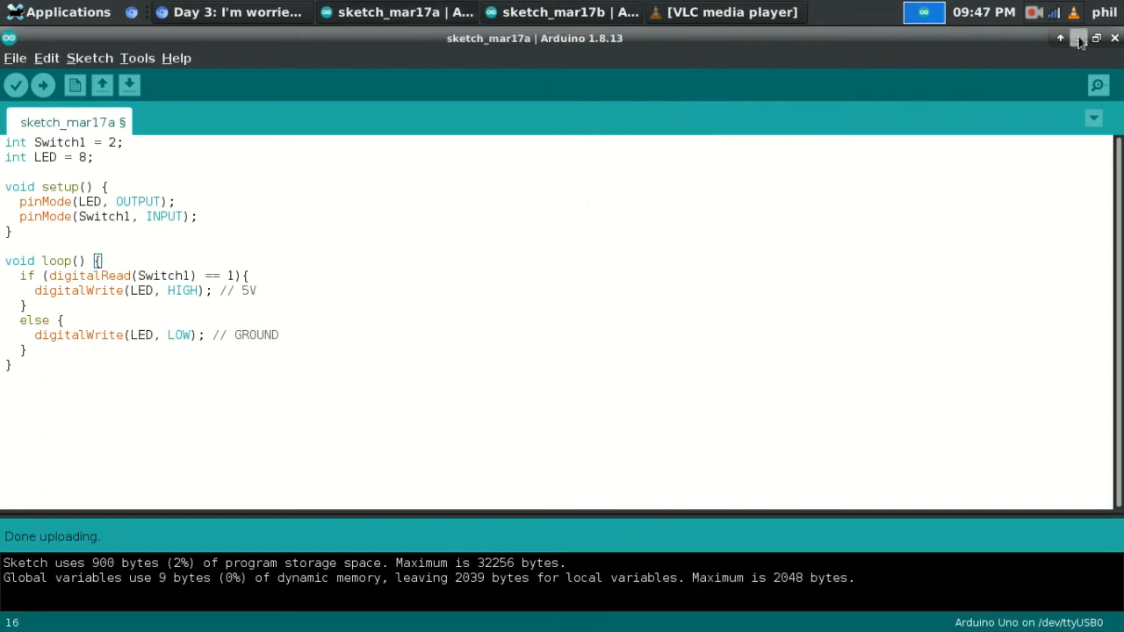
{"action": "left_click", "coordinate": [1089, 39]}
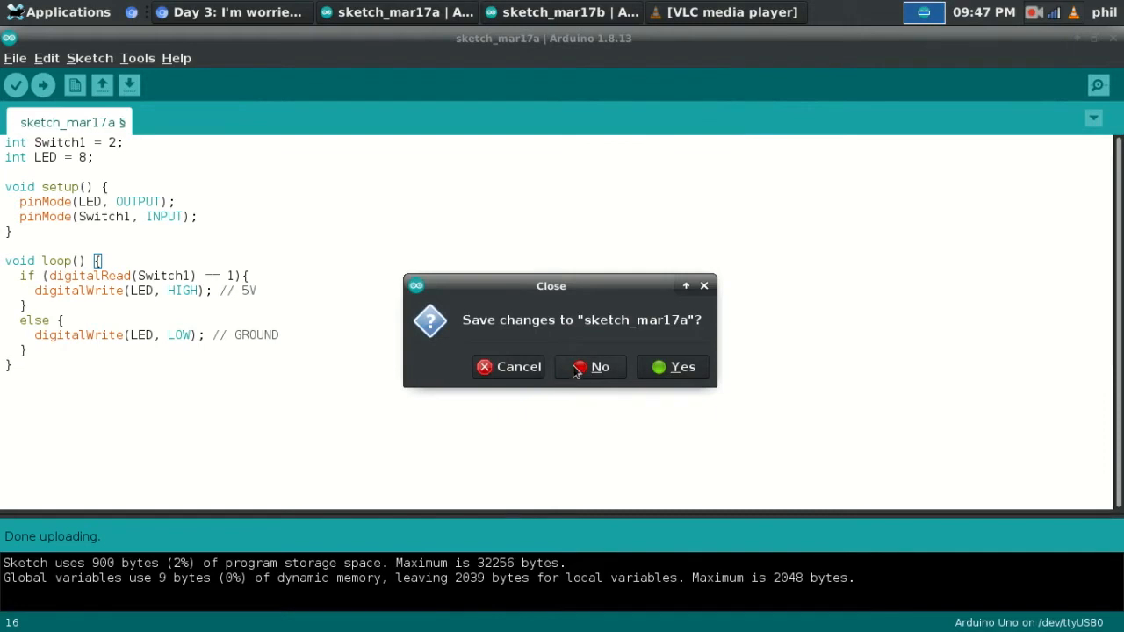
{"action": "left_click", "coordinate": [590, 367]}
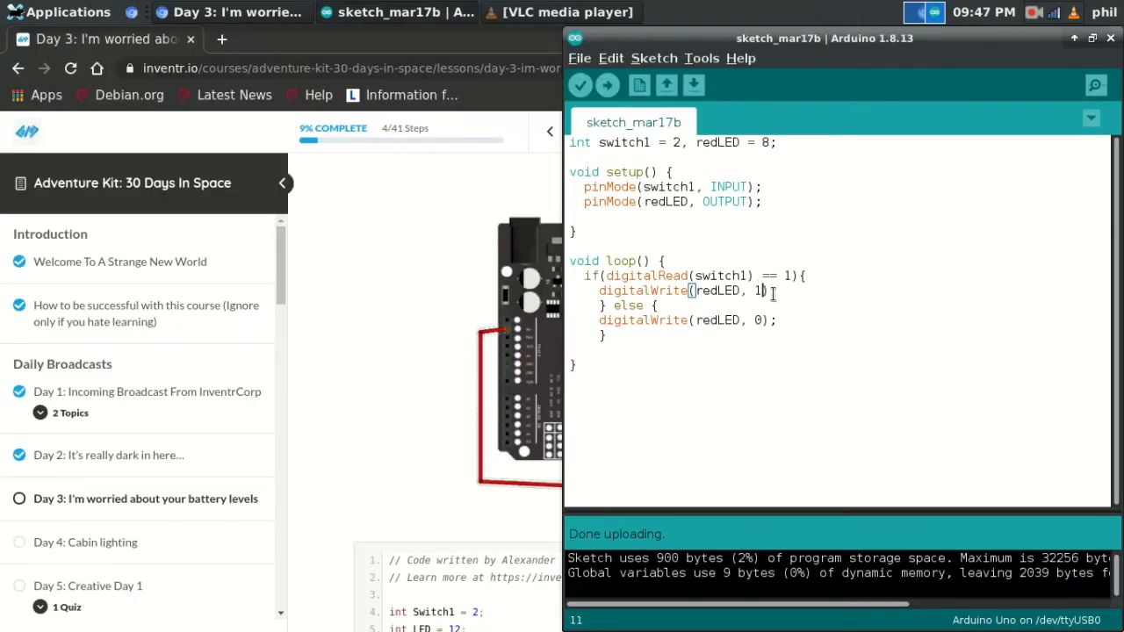
{"action": "type", "text": "true"}
{"action": "left_click", "coordinate": [688, 320]}
{"action": "type", "text": "false"}
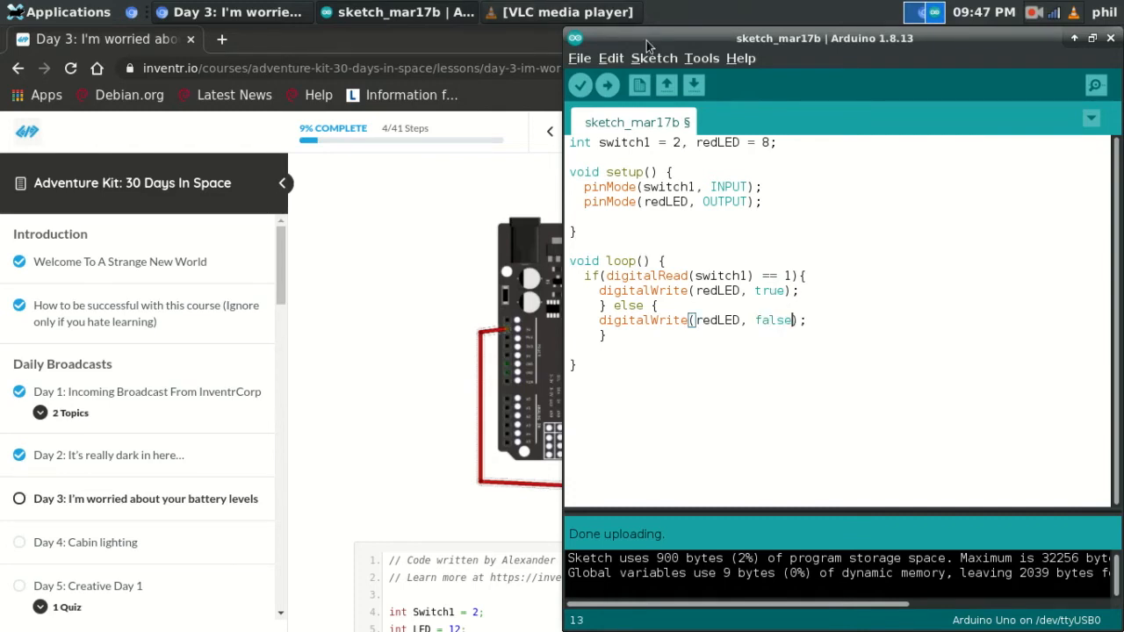
{"action": "left_click", "coordinate": [653, 58]}
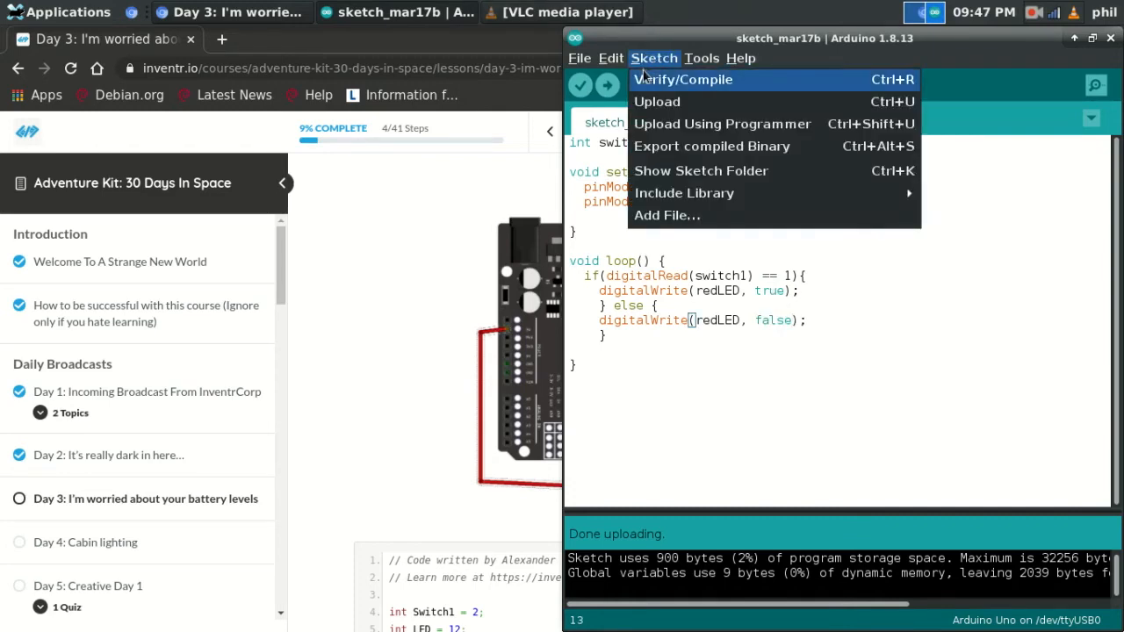